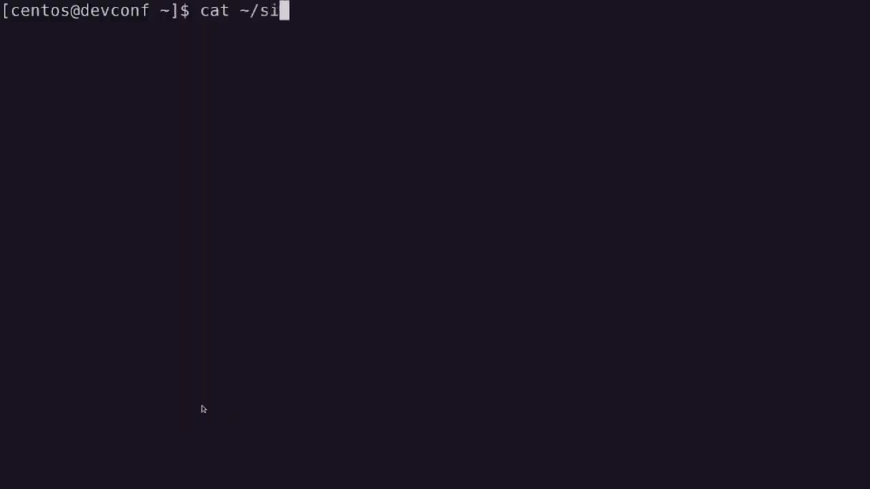
- Show simple-pod.yaml and create the plain nginx pod with kubectl apply
{"action": "key", "text": "Return"}
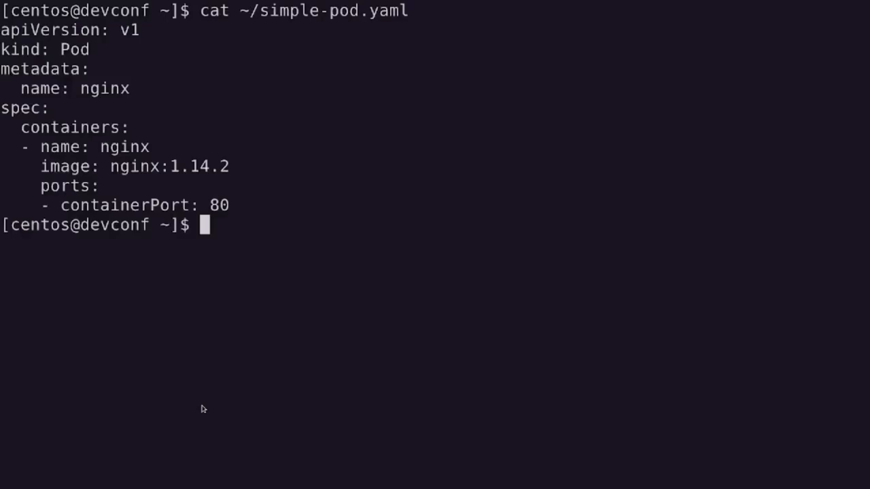
{"action": "type", "text": "kubec"}
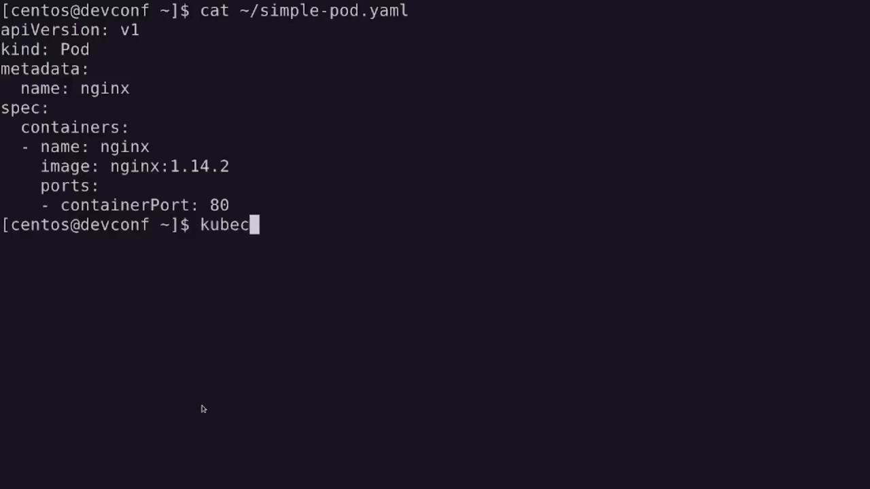
{"action": "type", "text": "tl apply -"}
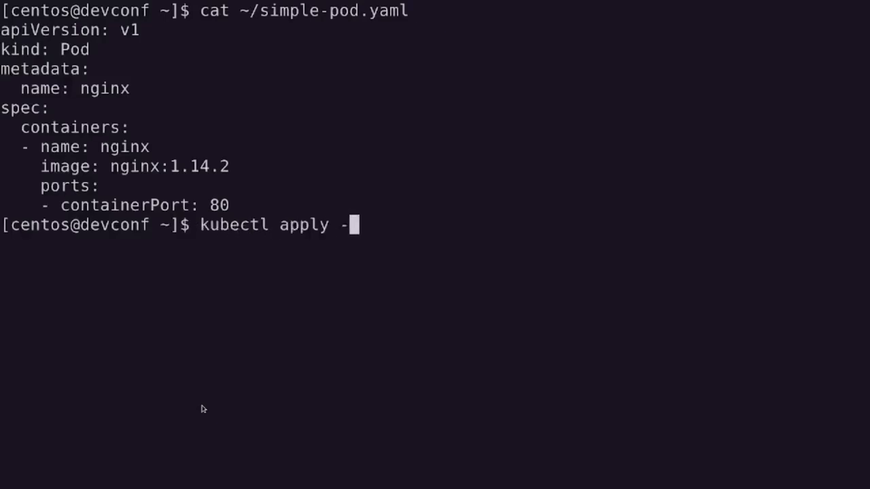
{"action": "type", "text": "f ~/simple-"}
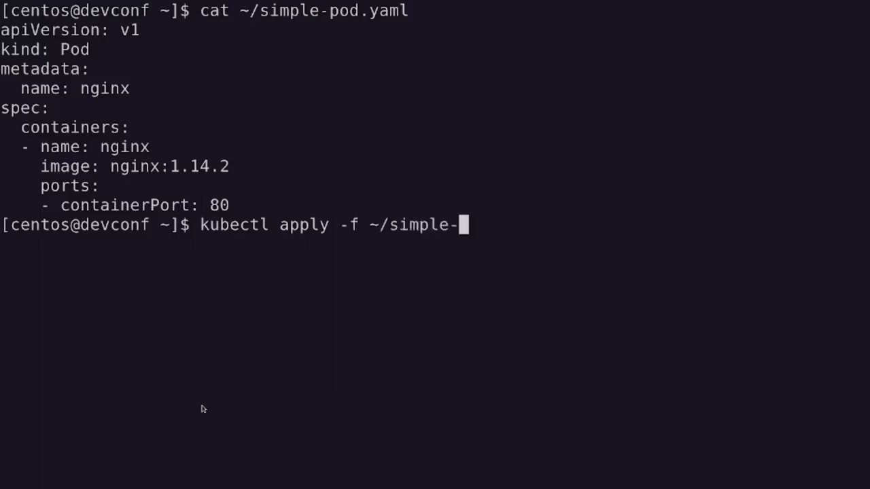
{"action": "key", "text": "Return"}
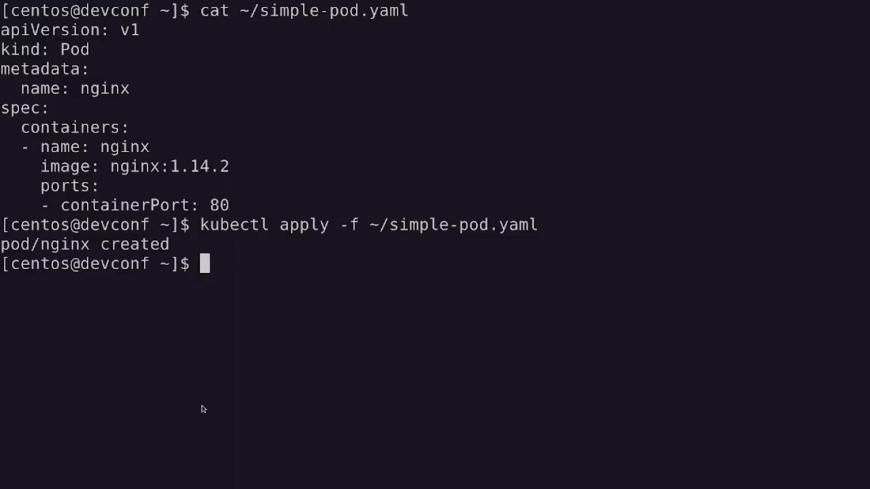
- Show simple-kata-pod.yaml and create the nginx-kata pod with kubectl apply
{"action": "type", "text": "cat ~/s"}
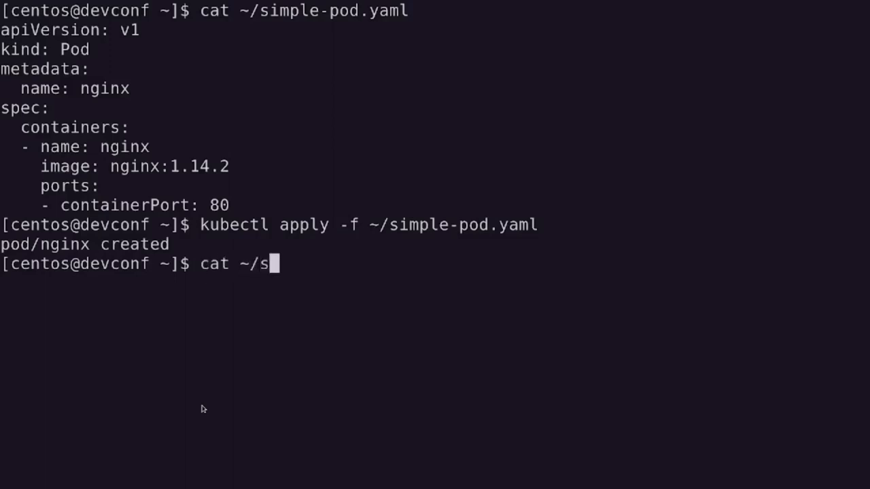
{"action": "type", "text": "imple-kata-pod.yaml"}
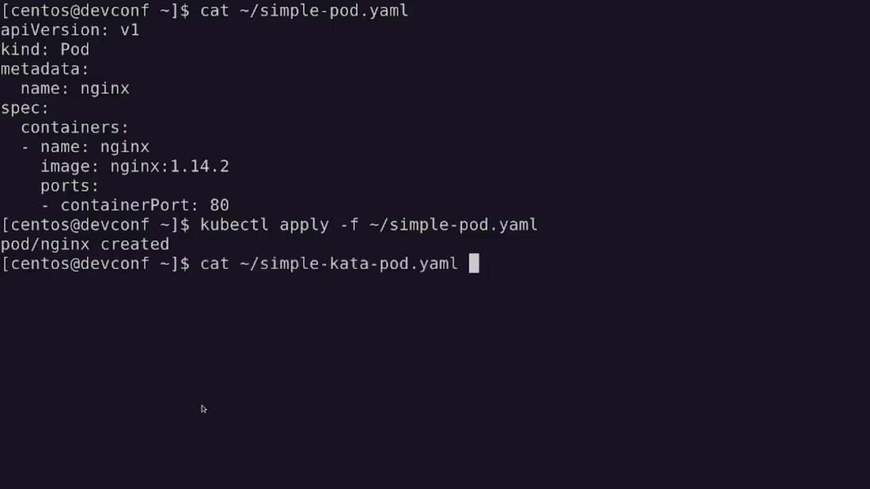
{"action": "key", "text": "Return"}
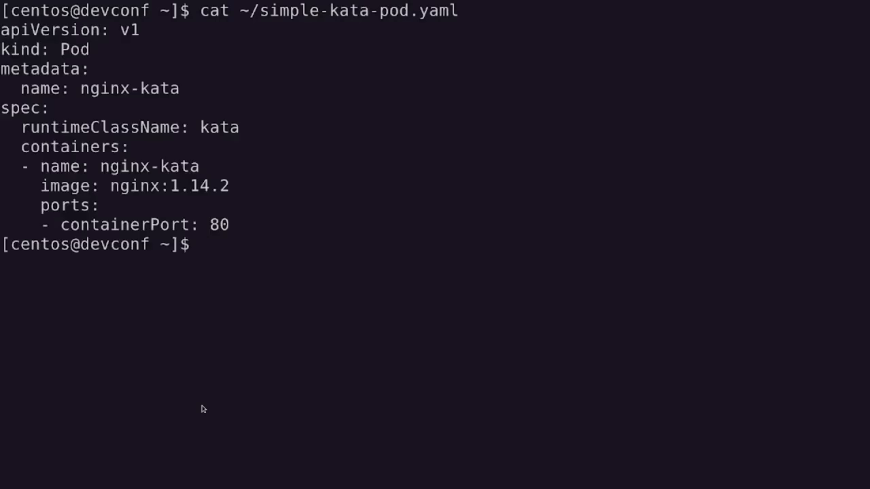
{"action": "double_click", "coordinate": [219, 127]}
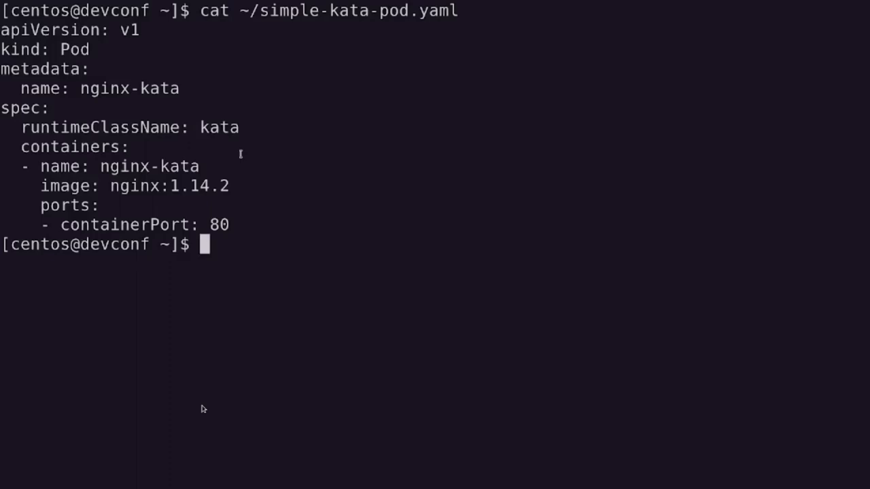
{"action": "type", "text": "kubectl apply -f ~/simple-pod.yaml"}
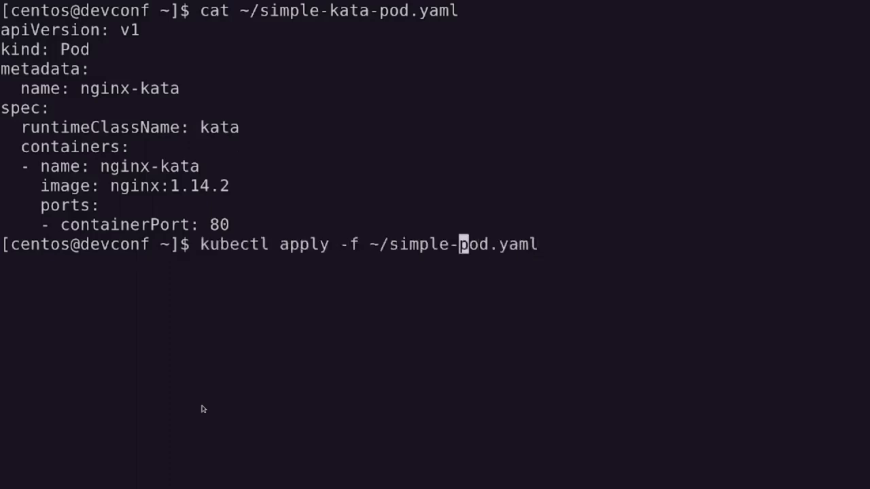
{"action": "type", "text": "kata-"}
{"action": "key", "text": "Return"}
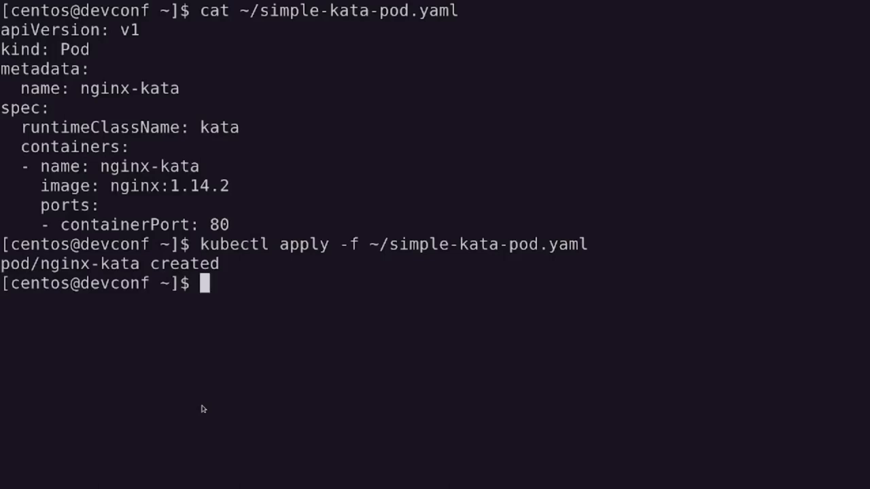
- List the pods with kubectl get pods to confirm nginx and nginx-kata are Running
{"action": "type", "text": "kubectl get pods"}
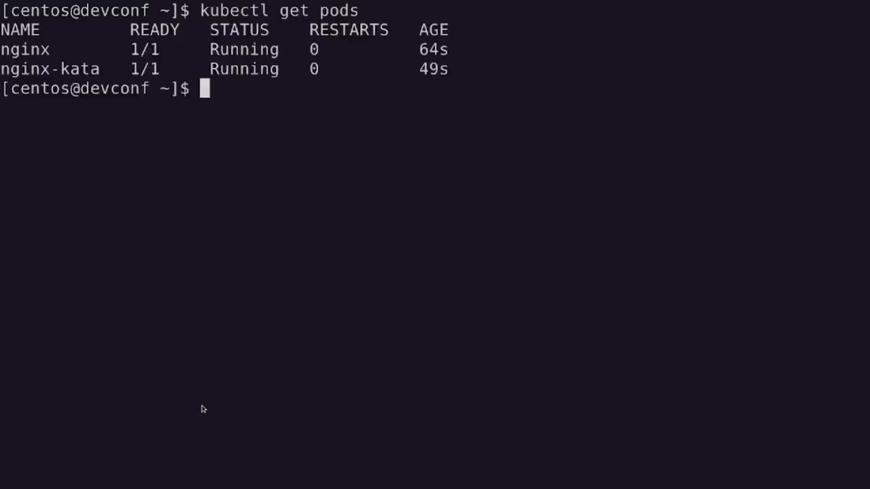
{"action": "type", "text": "kubectl get pods"}
{"action": "type", "text": "kubectl top pod"}
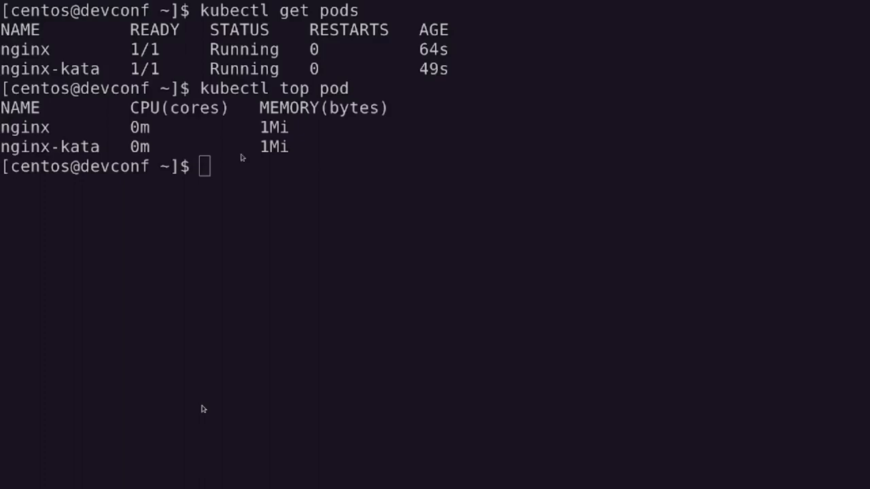
{"action": "mouse_move", "coordinate": [478, 384]}
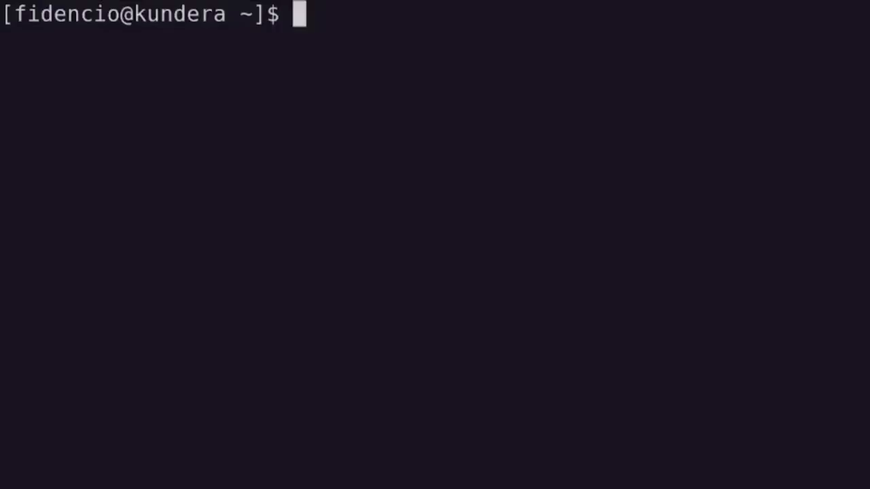
- Show simple-pod.yaml and create the plain nginx pod with oc apply
{"action": "type", "text": "cat ~/sim"}
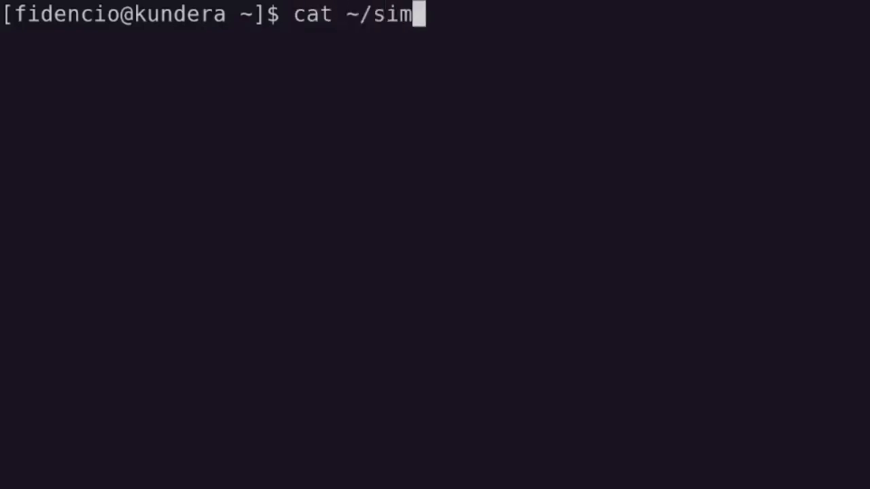
{"action": "type", "text": "ple-pod.yaml"}
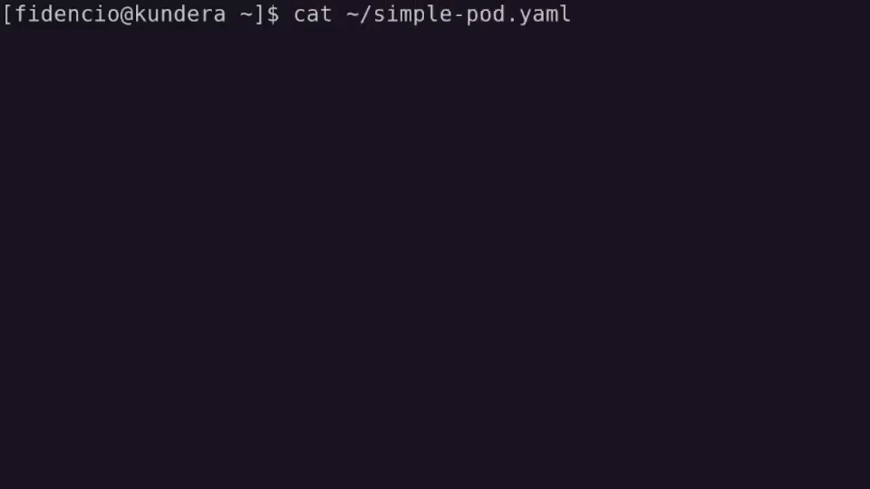
{"action": "key", "text": "Return"}
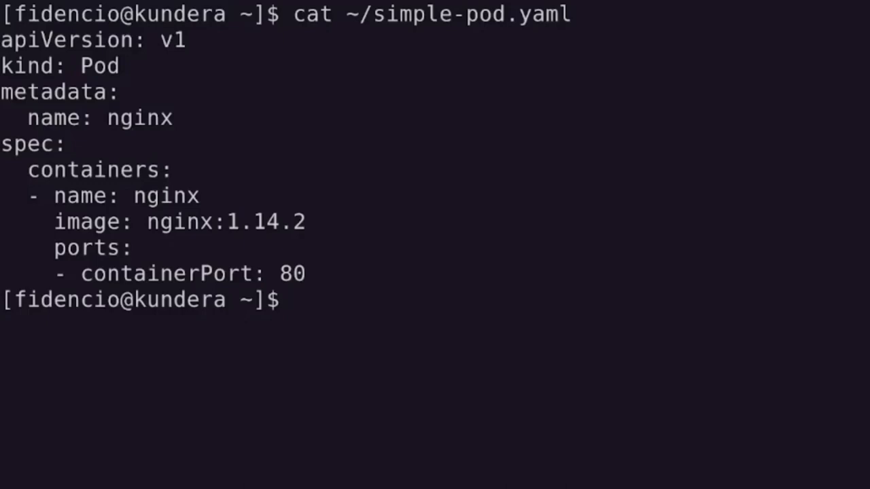
{"action": "type", "text": "oc appl"}
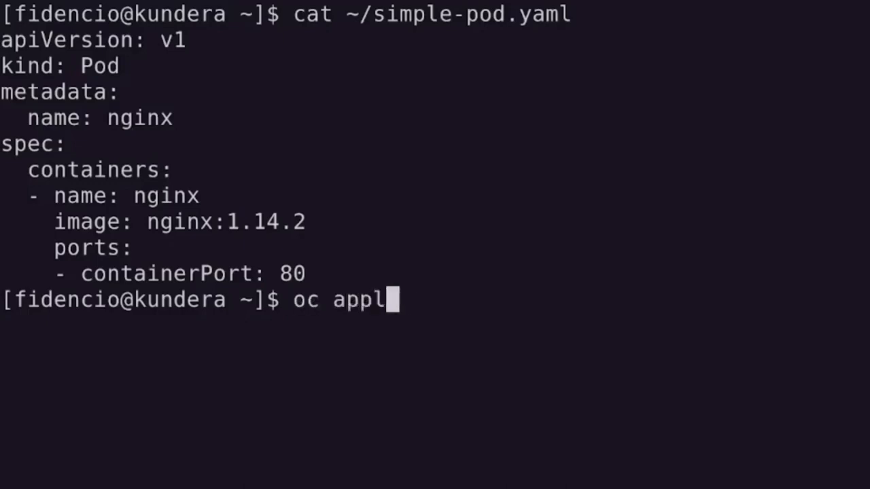
{"action": "type", "text": "y -f ~/simple-"}
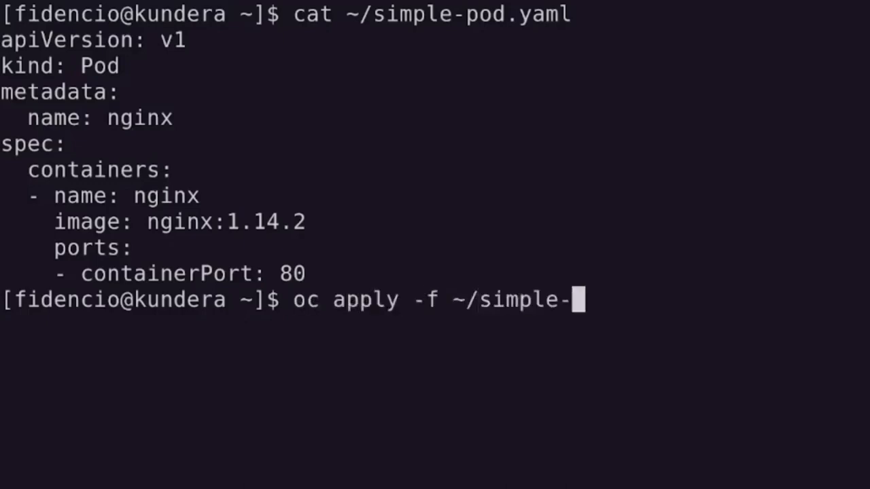
{"action": "key", "text": "Return"}
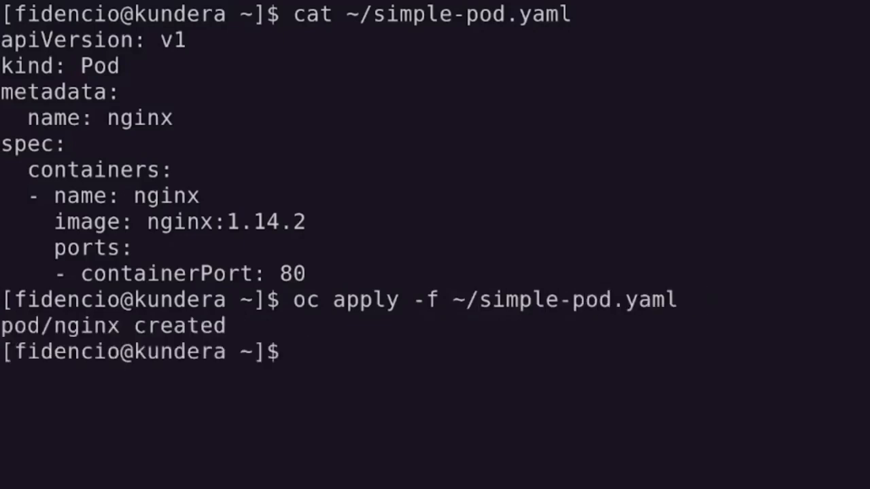
- Show simple-kata-pod.yaml and create the nginx-kata pod with oc apply
{"action": "type", "text": "cat ~/"}
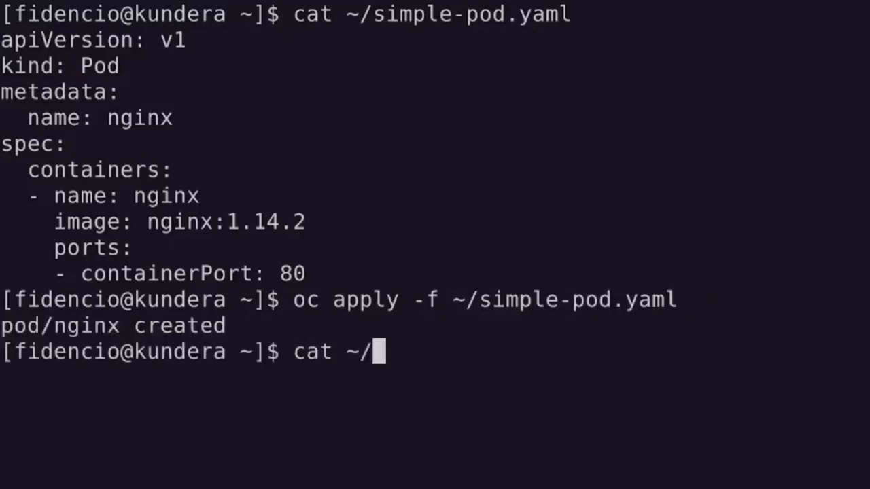
{"action": "type", "text": "simple-ka"}
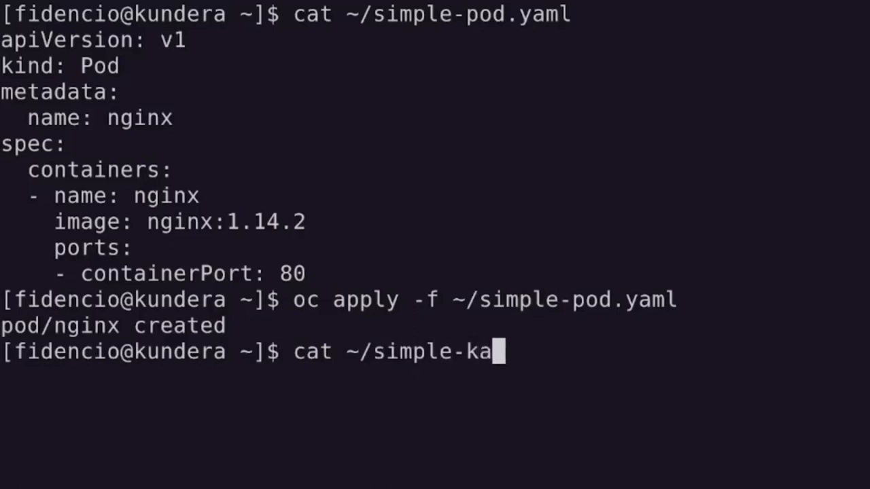
{"action": "key", "text": "Return"}
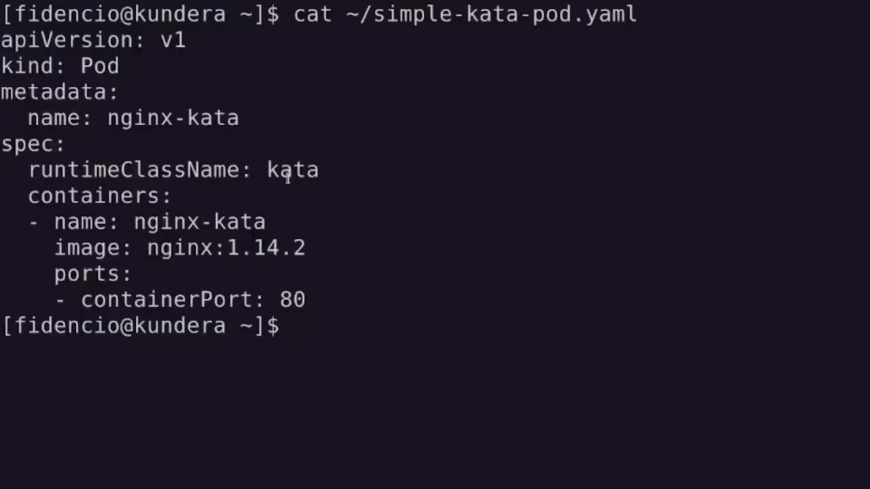
{"action": "type", "text": "oc appl"}
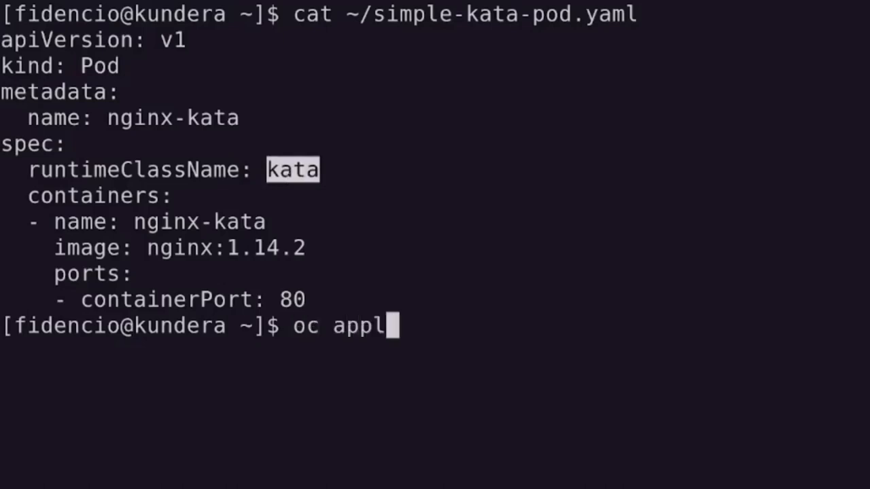
{"action": "type", "text": "y -f ~/simple-kata-pod.yaml"}
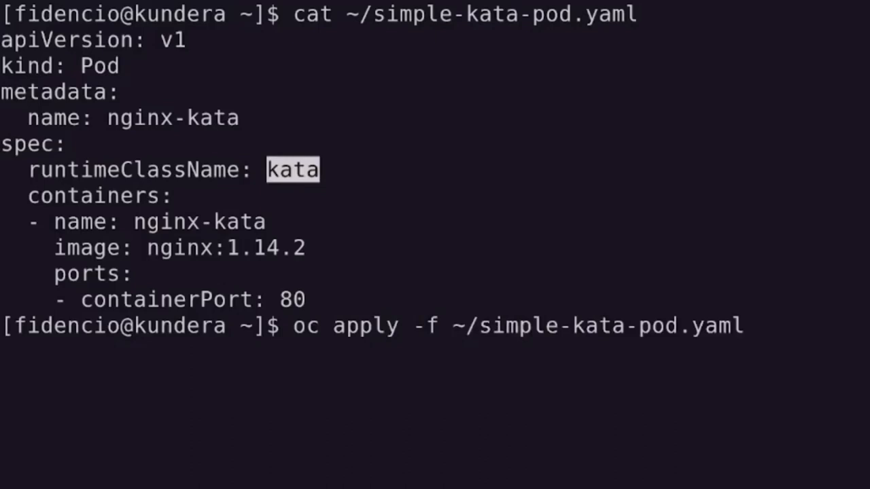
{"action": "key", "text": "Return"}
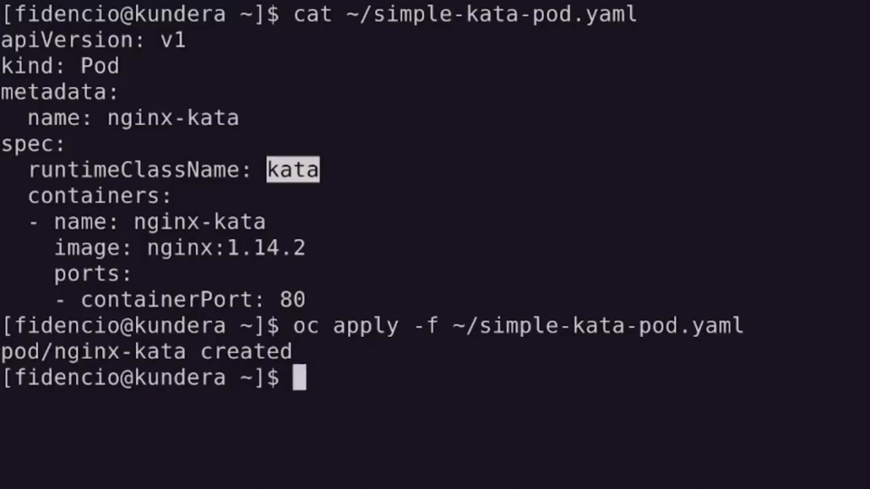
- Confirm both nginx pods are Running with oc get pods, then run oc adm top pods
{"action": "type", "text": "oc get p"}
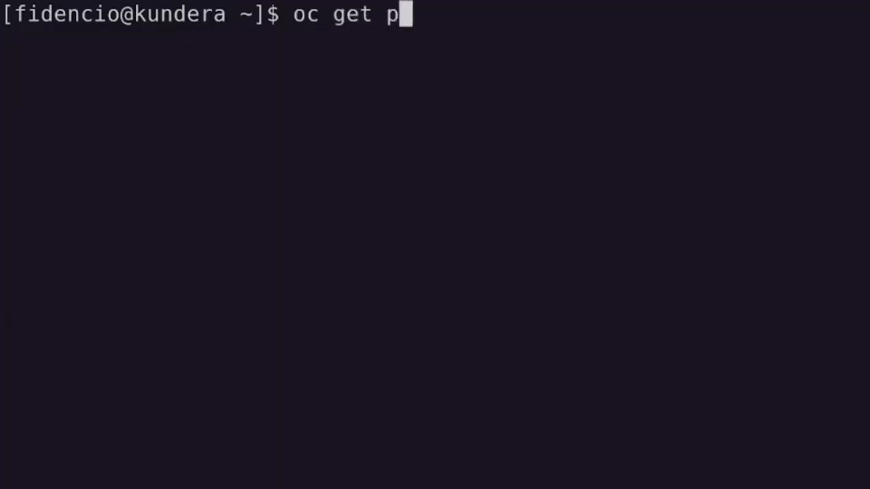
{"action": "key", "text": "Return"}
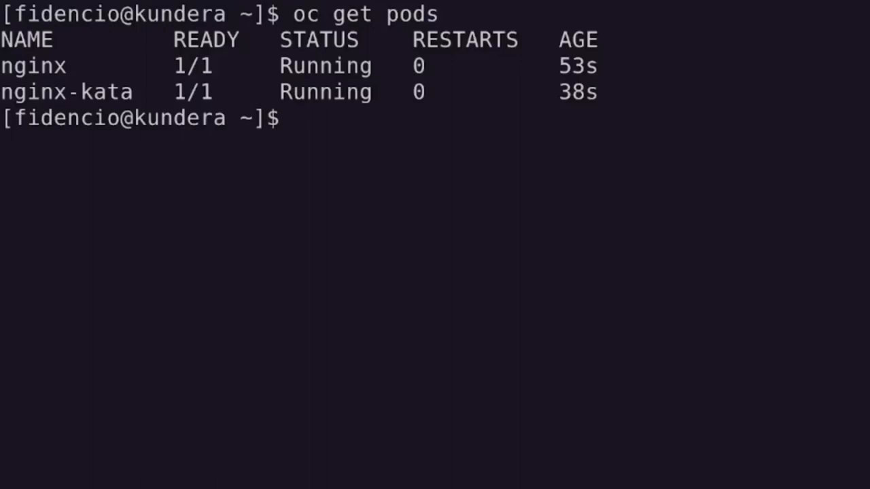
{"action": "type", "text": "oc adm top p"}
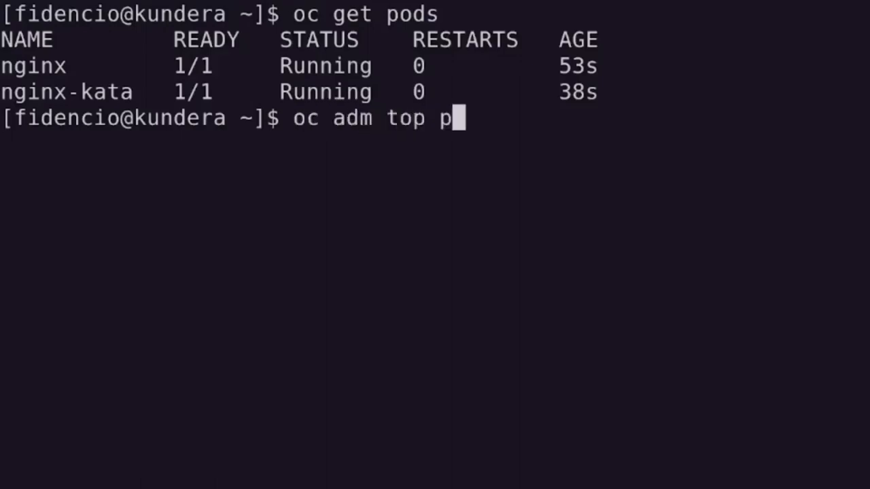
{"action": "key", "text": "Return"}
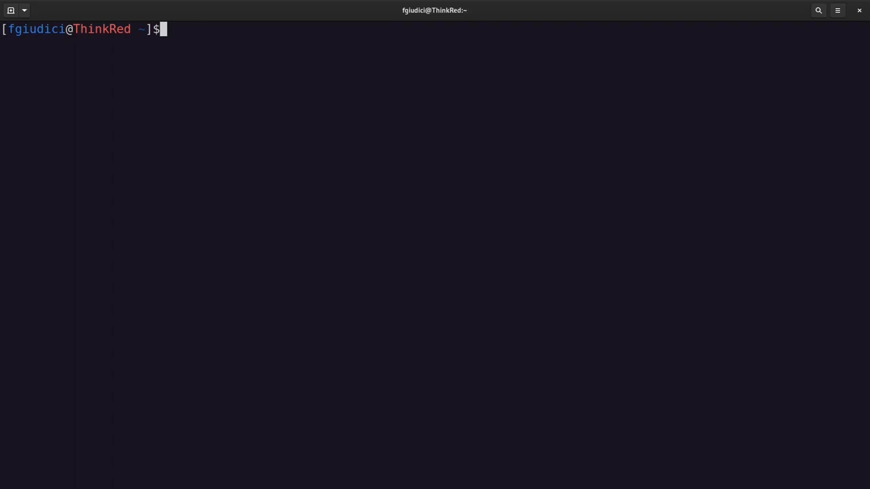
- Check the cluster nodes and display kata-deployment.yaml
{"action": "type", "text": "kubectl get nodes"}
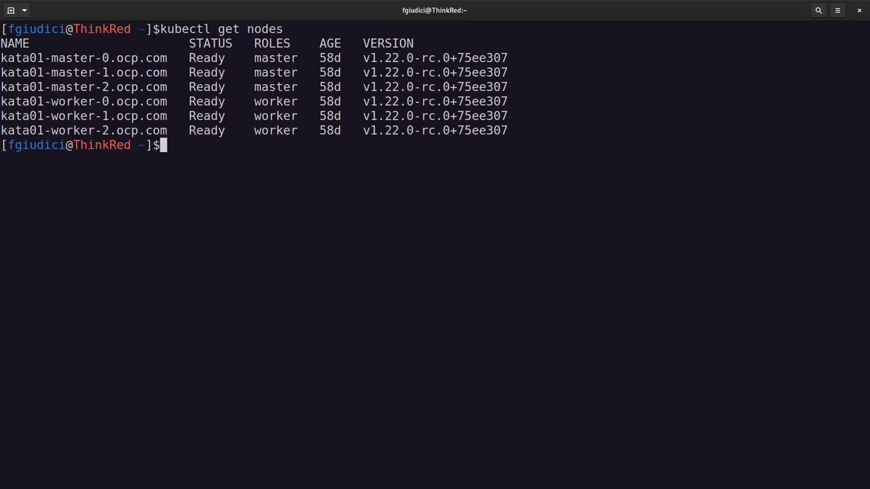
{"action": "type", "text": "cat k"}
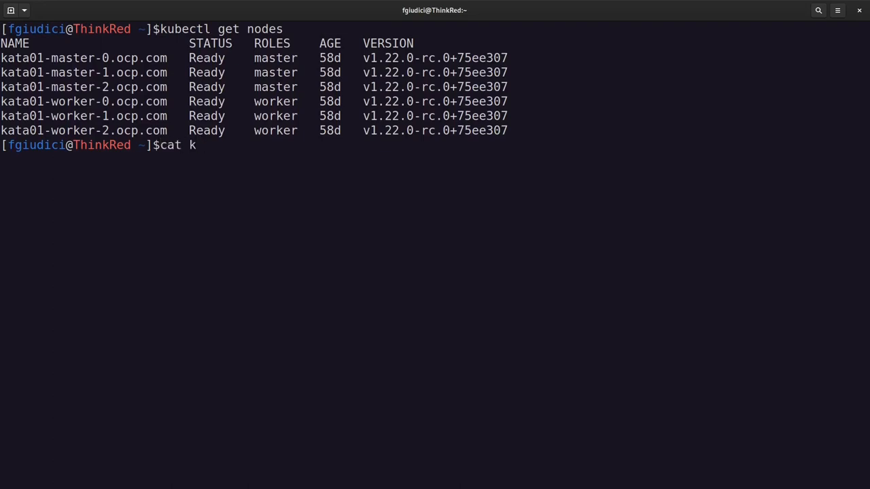
{"action": "type", "text": "ata-deployment.yaml"}
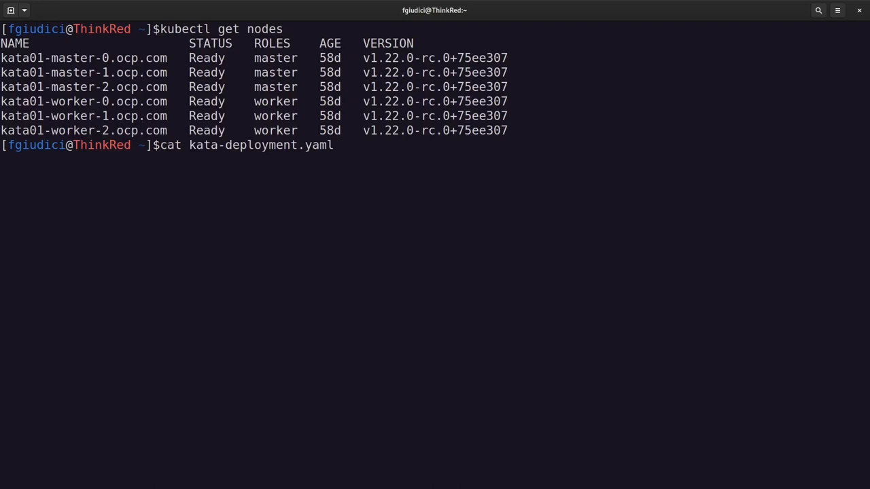
{"action": "key", "text": "Return"}
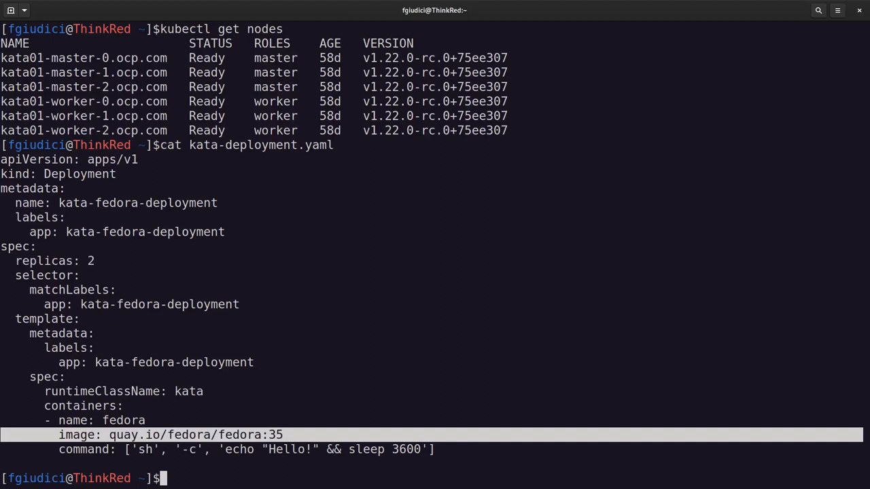
{"action": "double_click", "coordinate": [288, 449]}
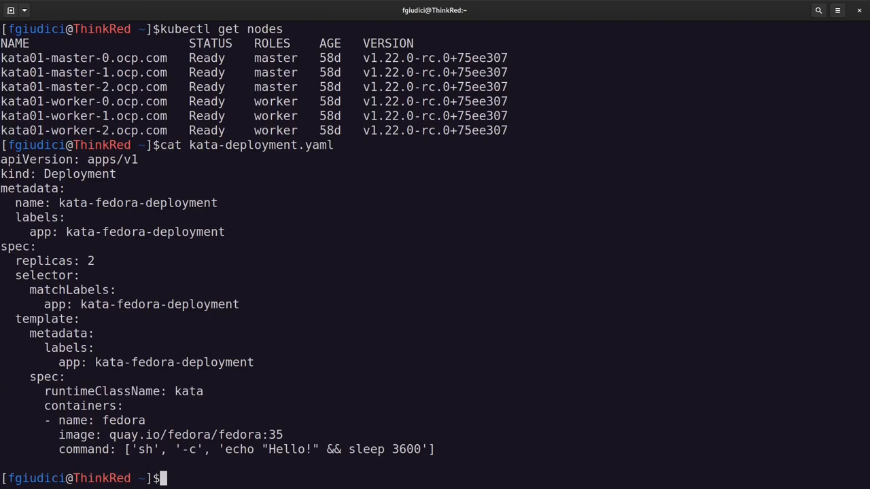
- Clear the screen and apply kata-deployment.yaml with kubectl
{"action": "type", "text": "clear"}
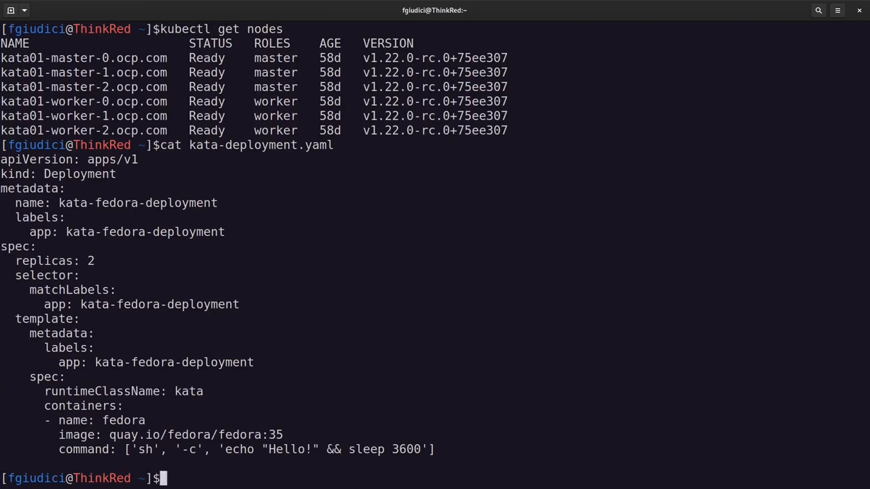
{"action": "type", "text": "kubectl appl"}
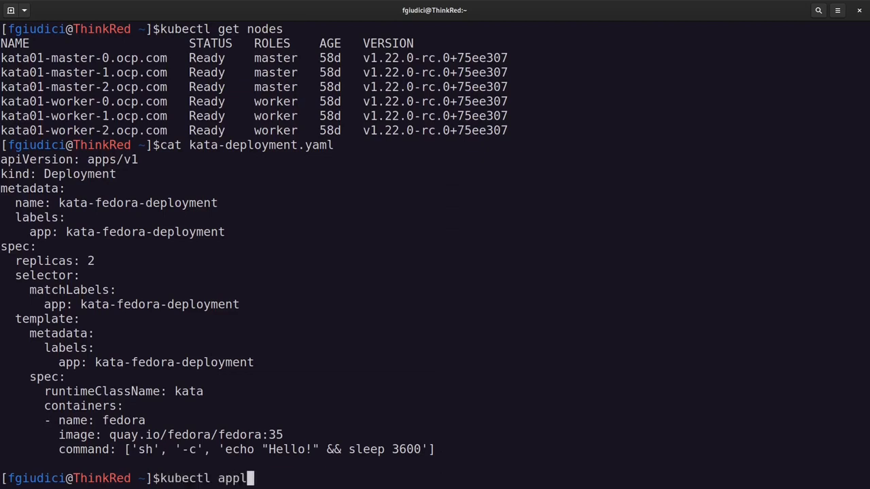
{"action": "type", "text": "y -f kata-deployment.yaml"}
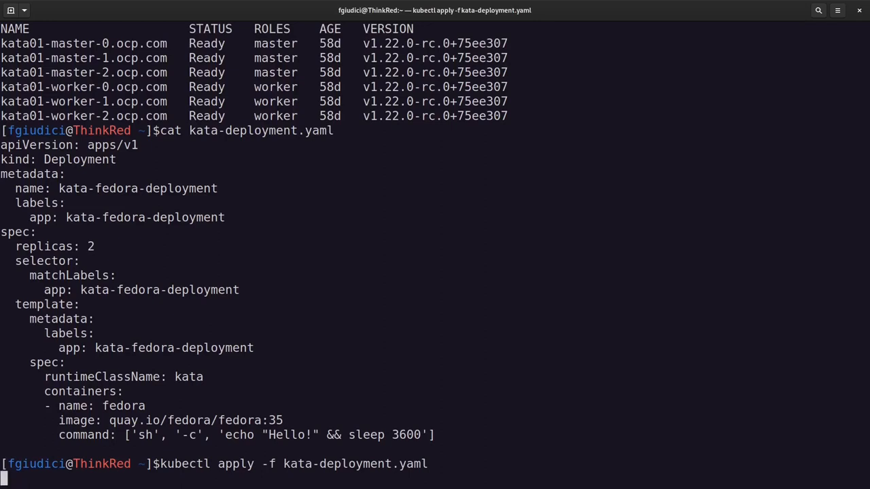
{"action": "key", "text": "Return"}
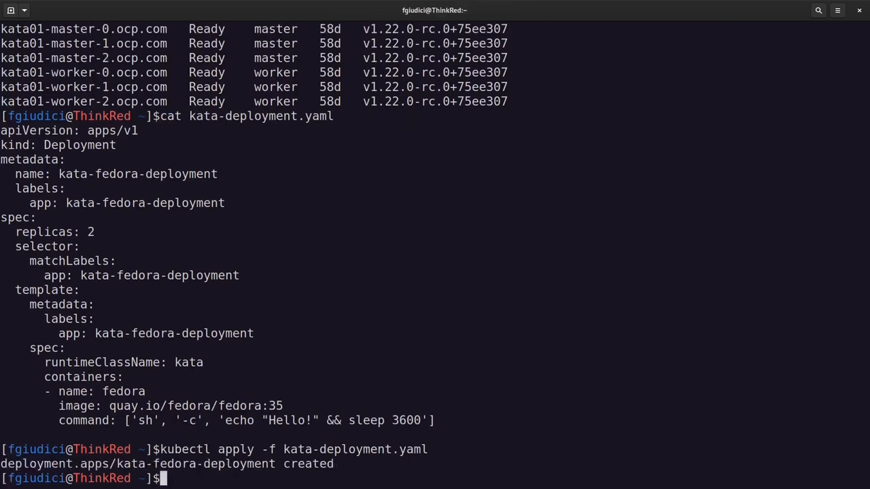
- Recheck kubectl get deployment until kata-fedora-deployment shows 2/2 ready
{"action": "type", "text": "kube"}
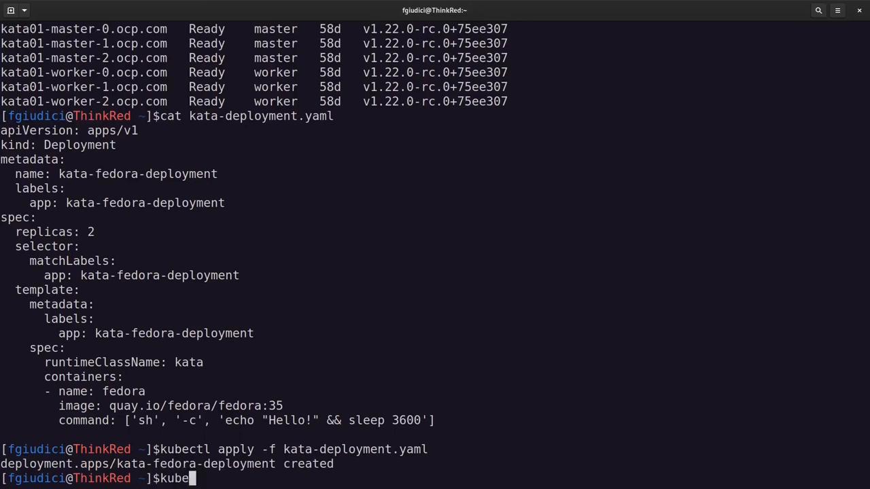
{"action": "type", "text": "ctl get dep"}
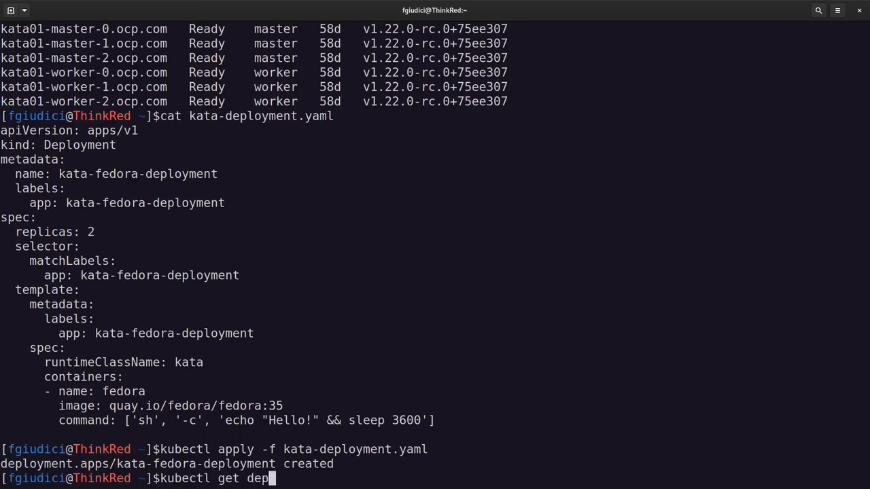
{"action": "key", "text": "Return"}
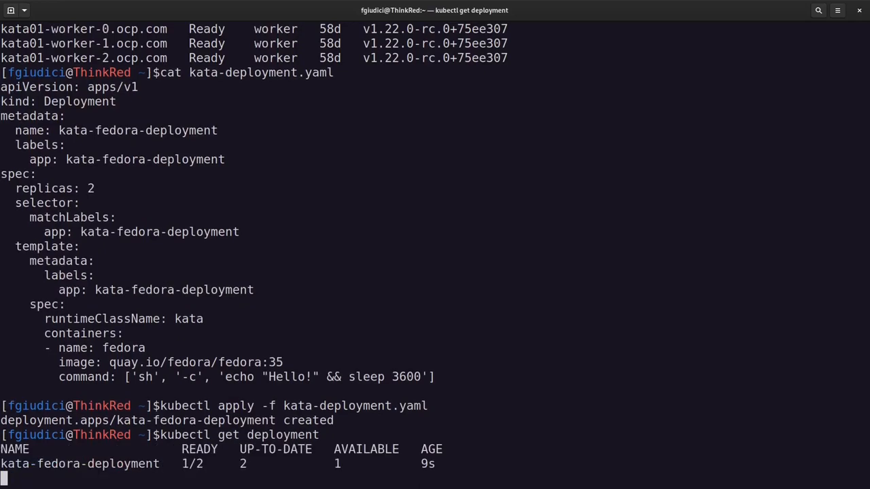
{"action": "key", "text": "Return"}
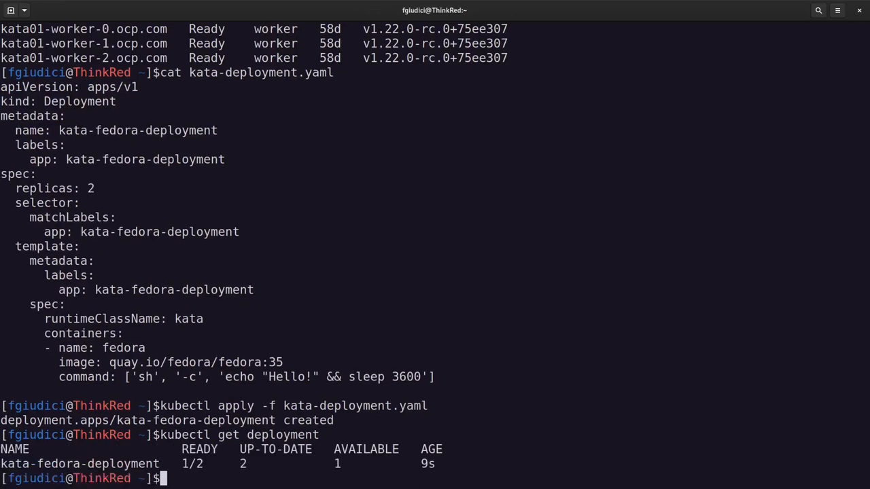
{"action": "type", "text": "kubectl get deployment"}
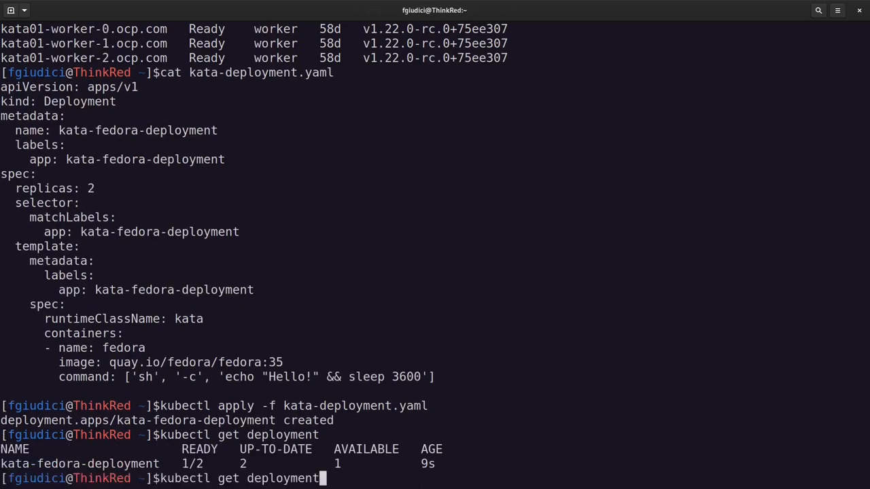
{"action": "key", "text": "Return"}
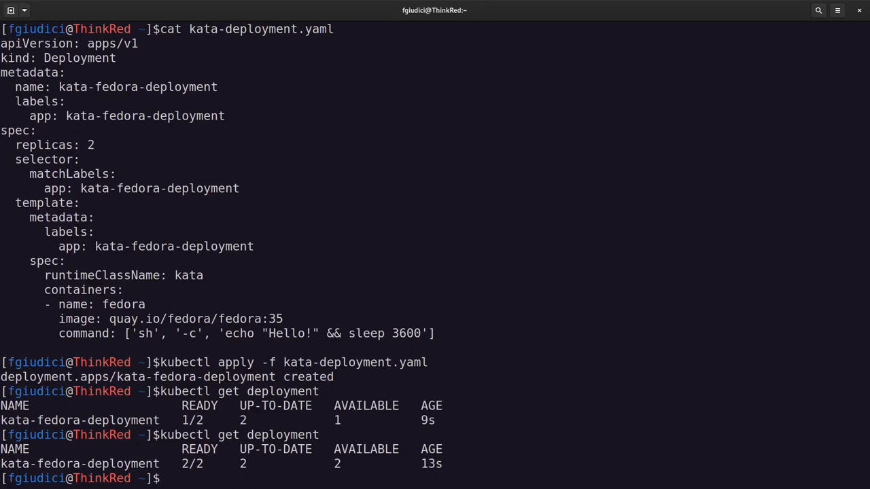
{"action": "type", "text": "cle"}
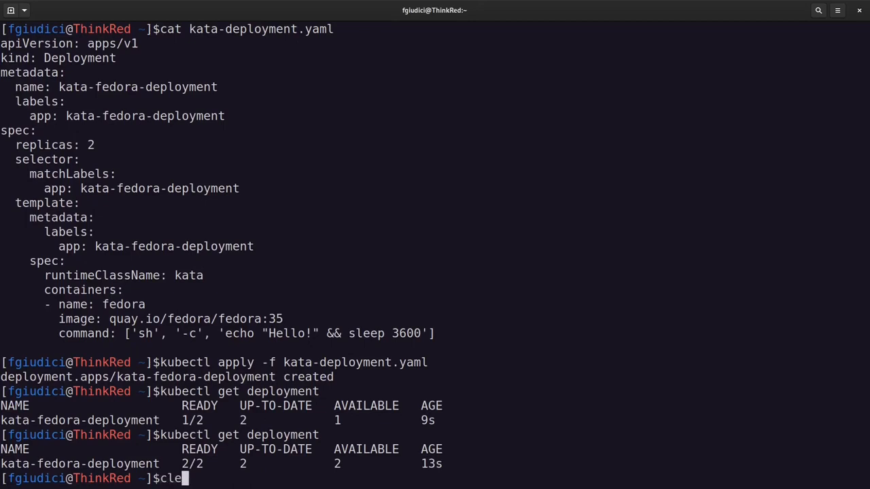
- List daemonsets in openshift-sandboxed-containers-operator, showing the monitor daemonset 3/3 ready
{"action": "key", "text": "Return"}
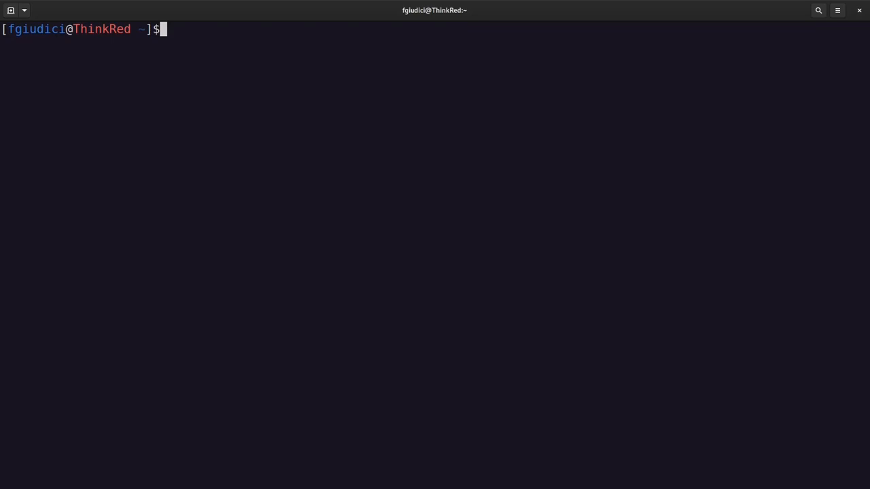
{"action": "type", "text": "kubectl"}
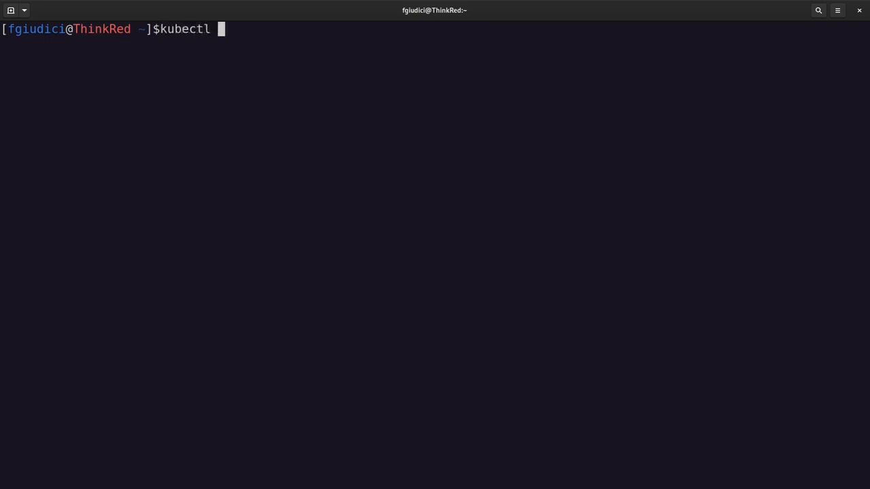
{"action": "type", "text": "get da"}
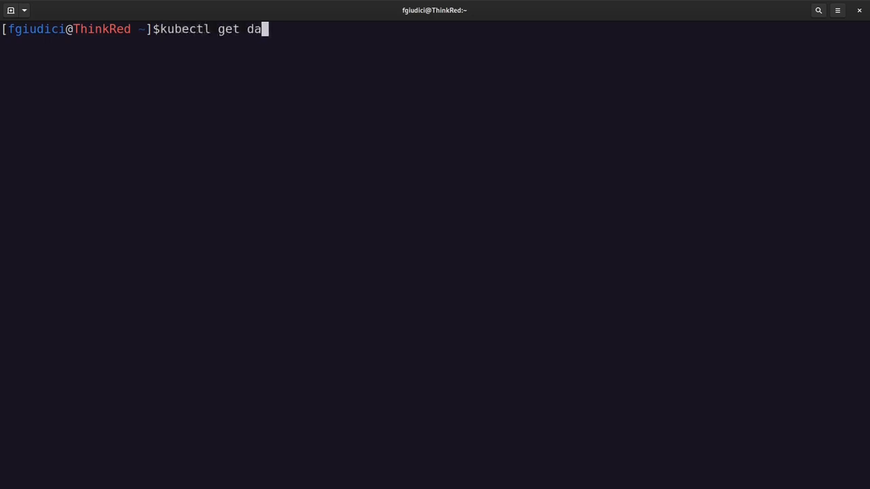
{"action": "type", "text": "emons"}
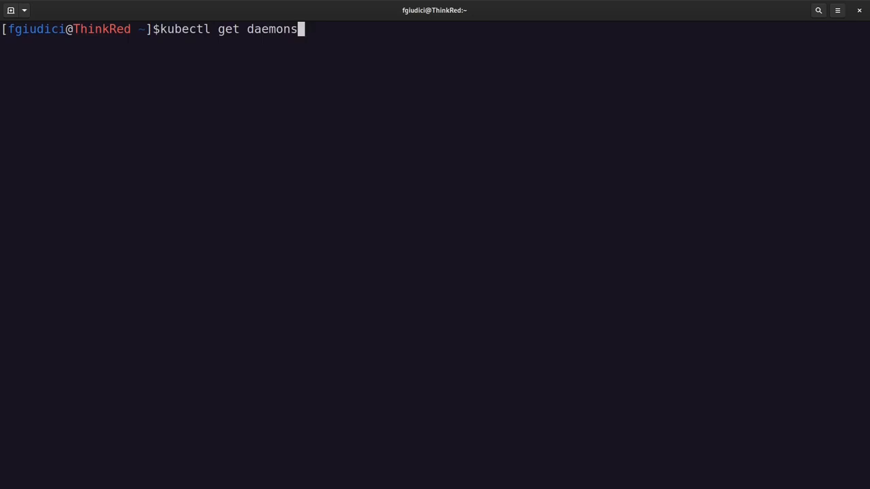
{"action": "type", "text": "ets.apps --n"}
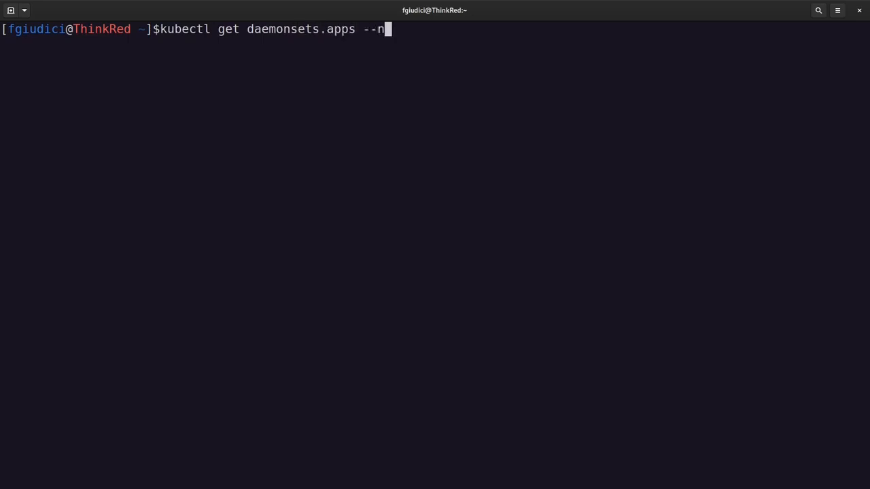
{"action": "type", "text": "amespace"}
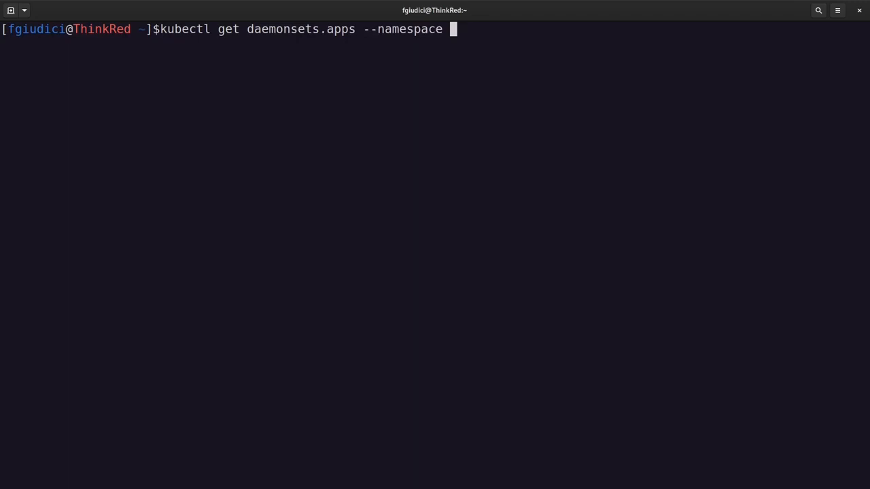
{"action": "type", "text": "opensh"}
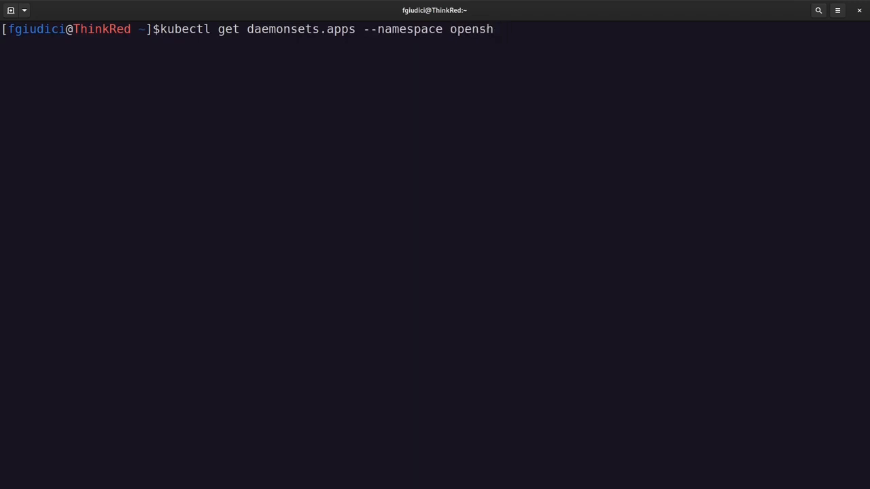
{"action": "type", "text": "ift-sand"}
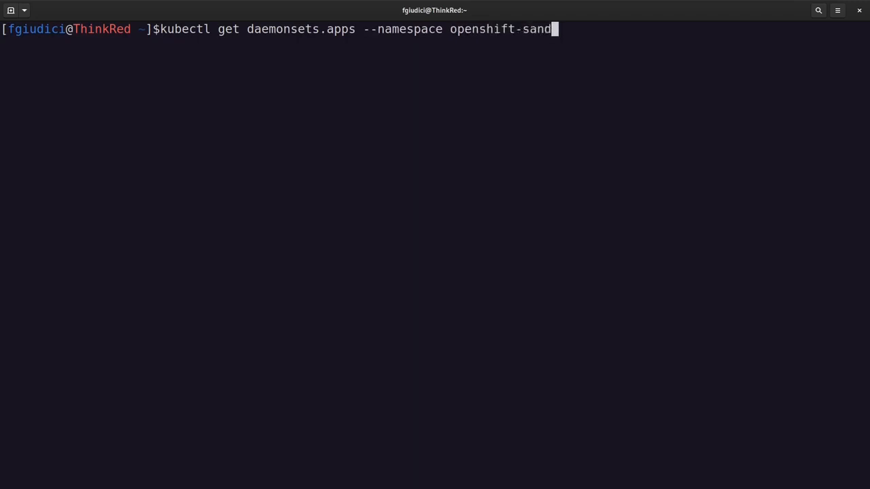
{"action": "type", "text": "boxed-containers-operator"}
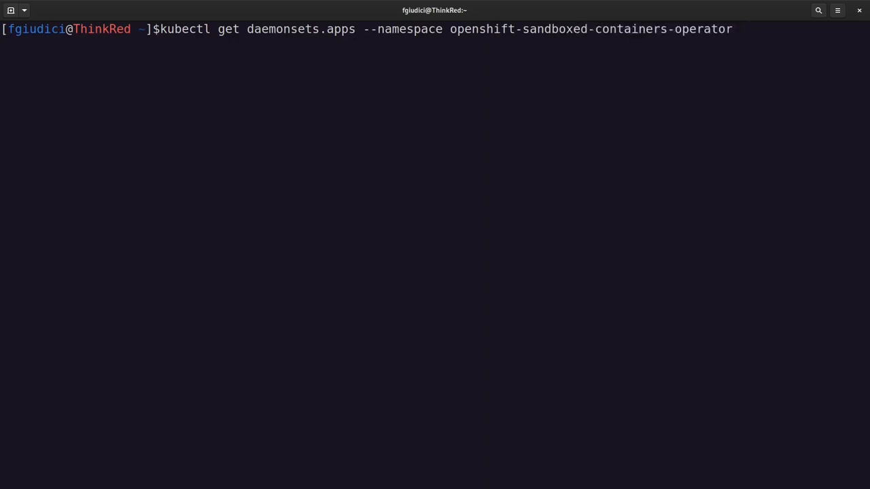
{"action": "key", "text": "Return"}
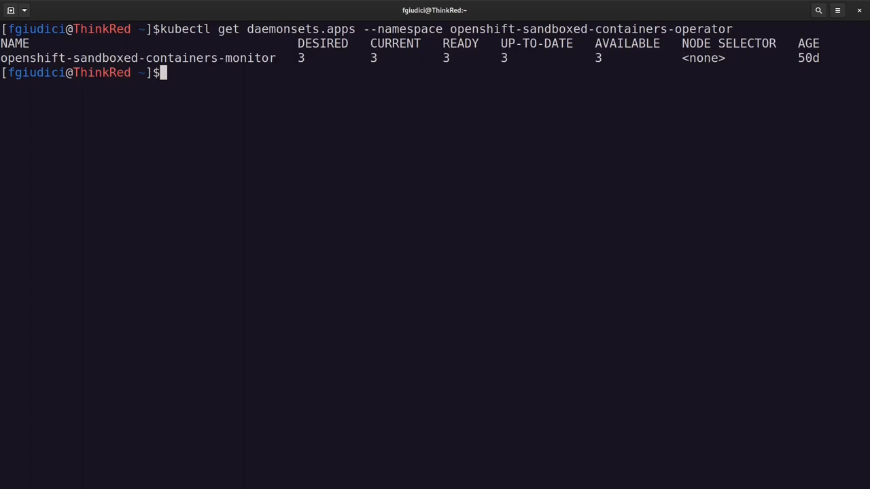
{"action": "type", "text": "k"}
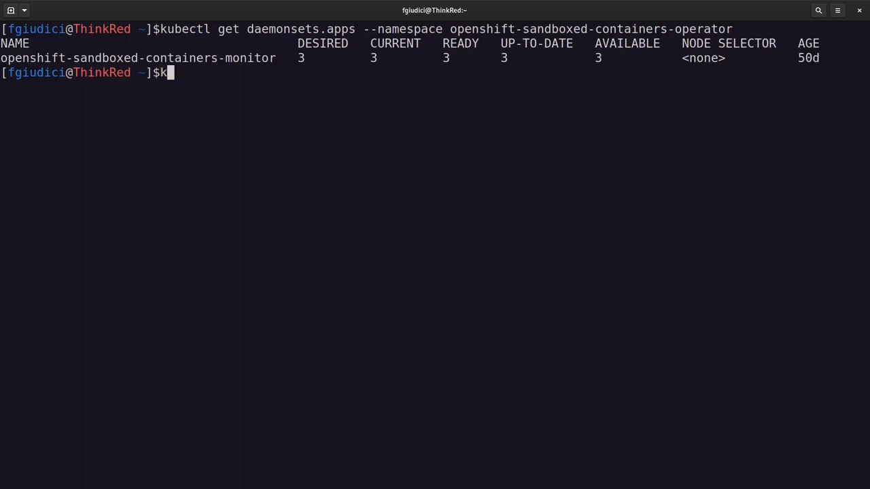
- List openshift-sandboxed-containers-operator pods with -o wide, showing three Running monitor pods
{"action": "type", "text": "ubectl get"}
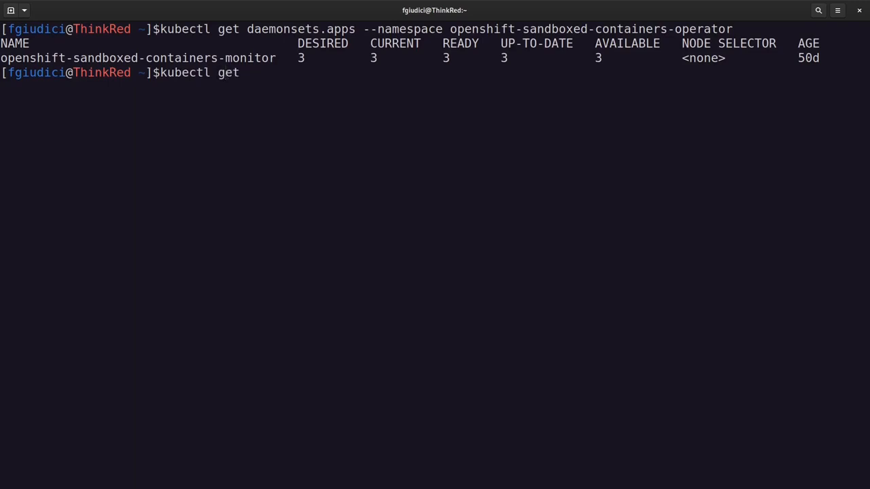
{"action": "type", "text": "pods --name"}
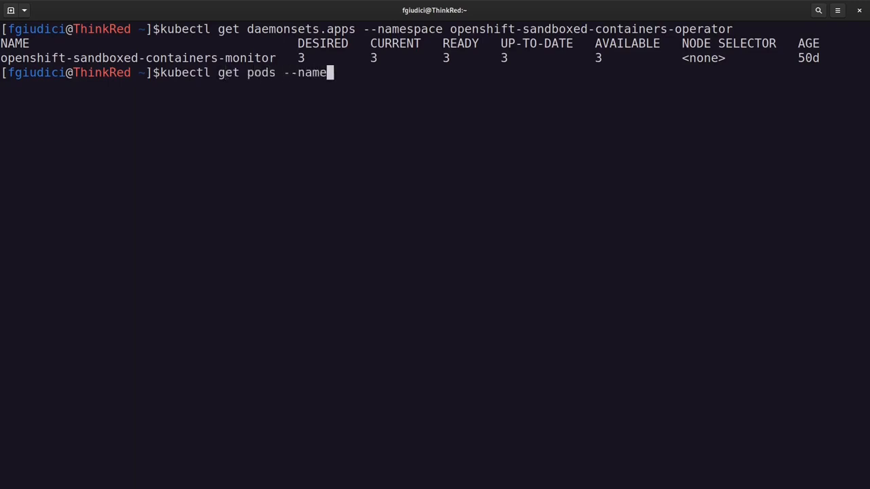
{"action": "type", "text": "space opens"}
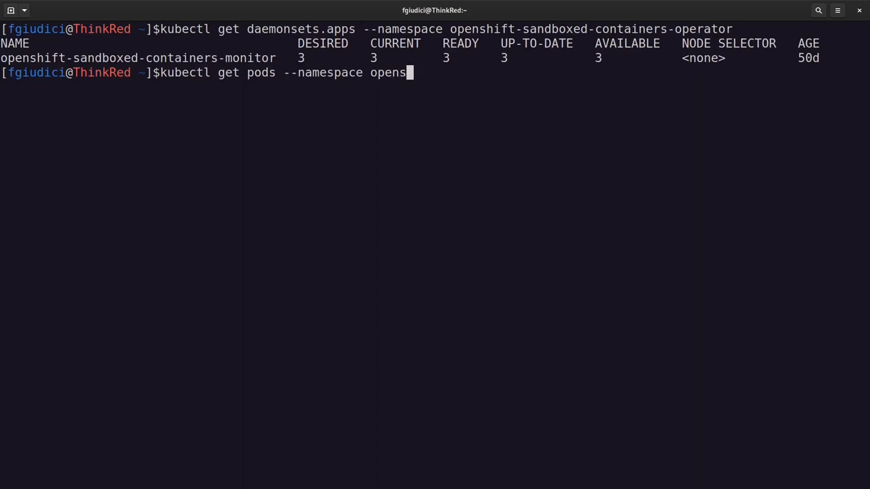
{"action": "type", "text": "hift"}
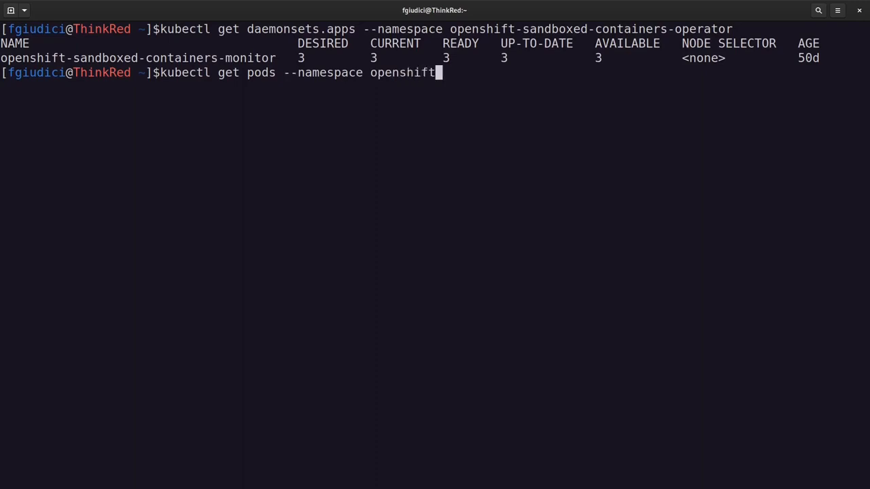
{"action": "type", "text": "-sandboxed-containers-operator"}
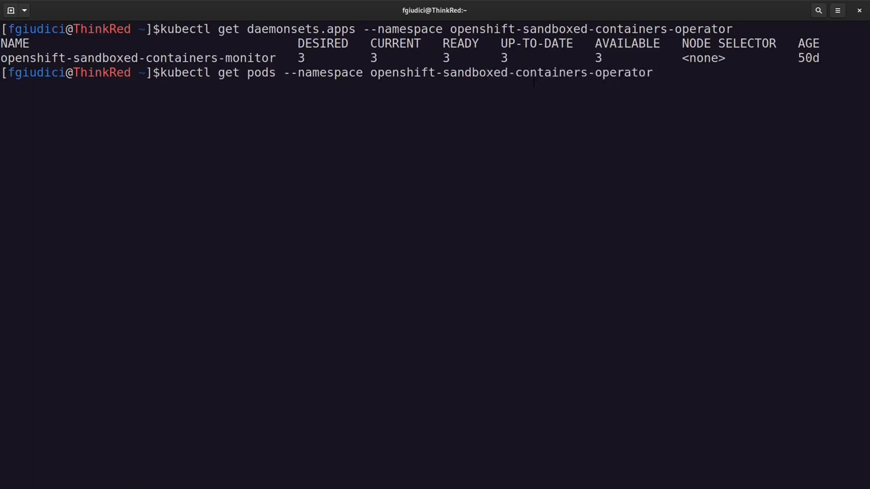
{"action": "type", "text": "-o wid"}
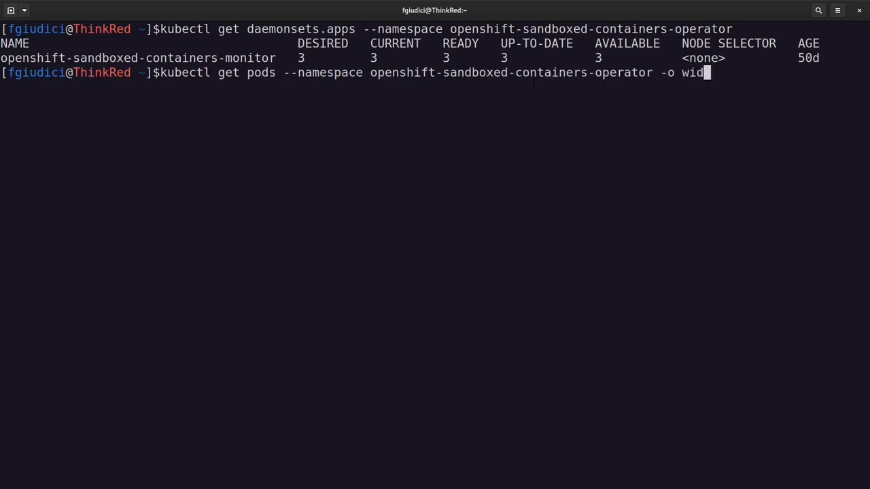
{"action": "key", "text": "Return"}
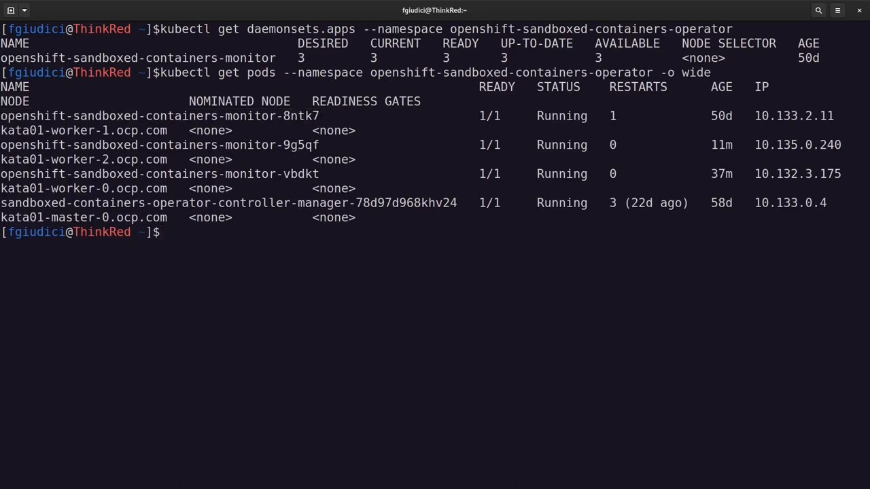
{"action": "double_click", "coordinate": [159, 174]}
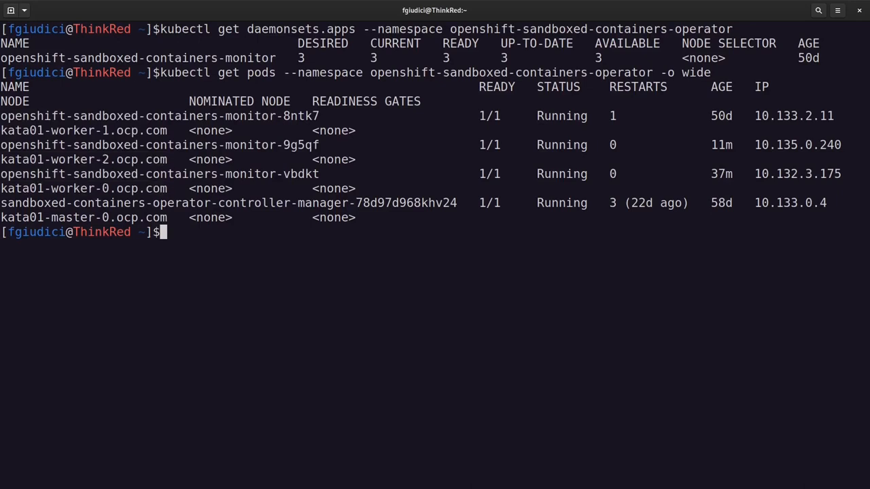
- List default-namespace pods with -o wide, showing kata-fedora-deployment pods on worker-2 and worker-0
{"action": "type", "text": "kubectl get po"}
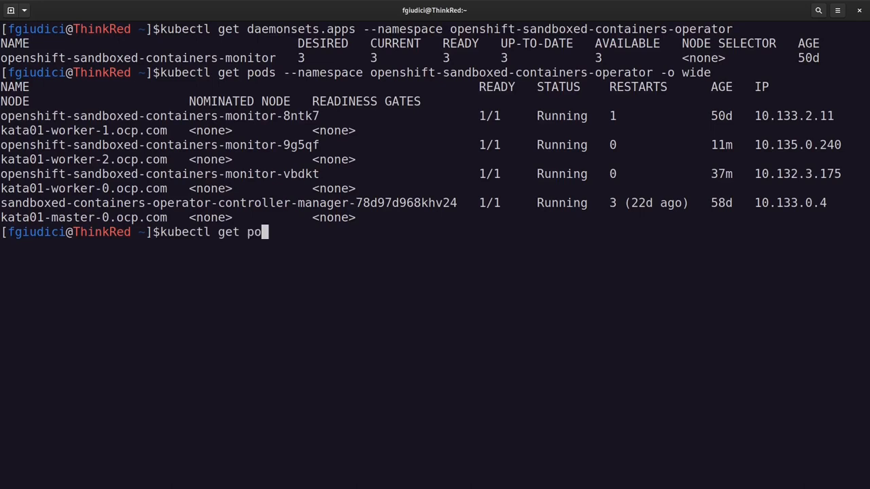
{"action": "type", "text": "ds"}
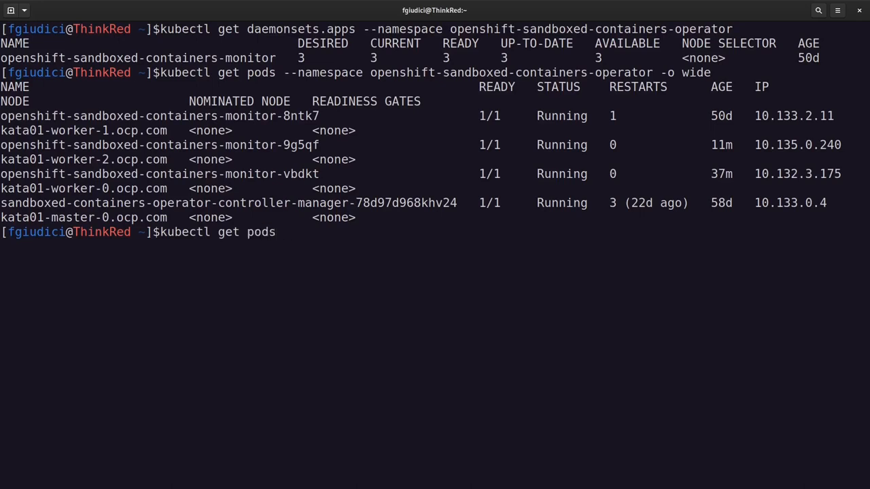
{"action": "type", "text": "-o wide"}
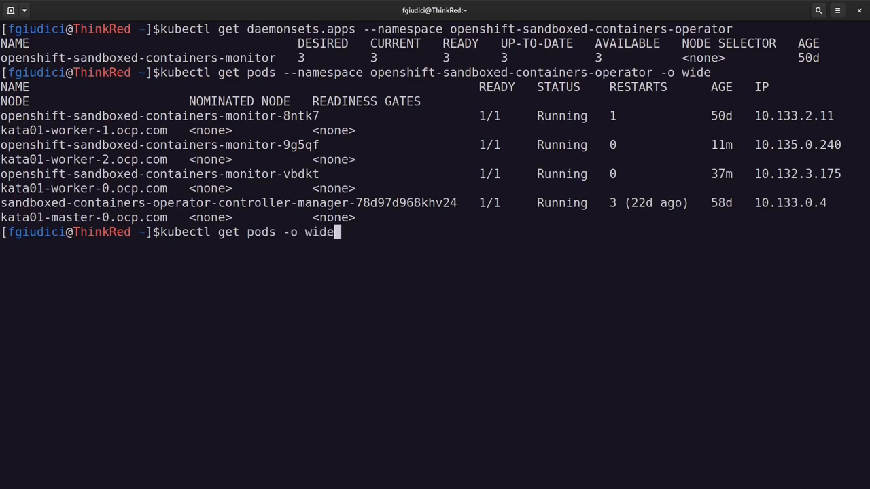
{"action": "key", "text": "Return"}
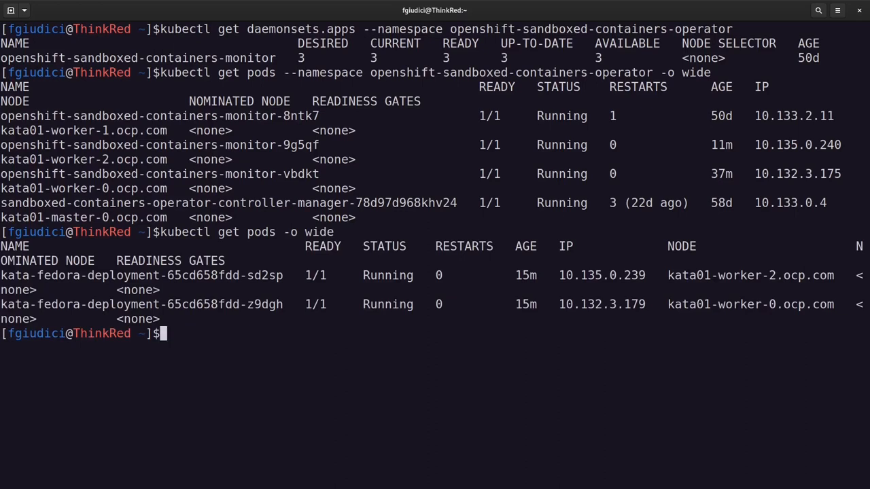
{"action": "double_click", "coordinate": [751, 304]}
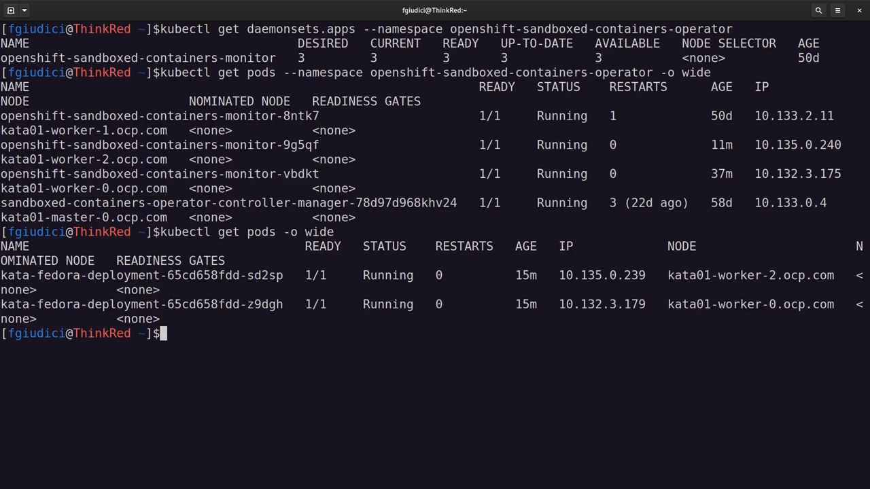
{"action": "type", "text": "kubectl"}
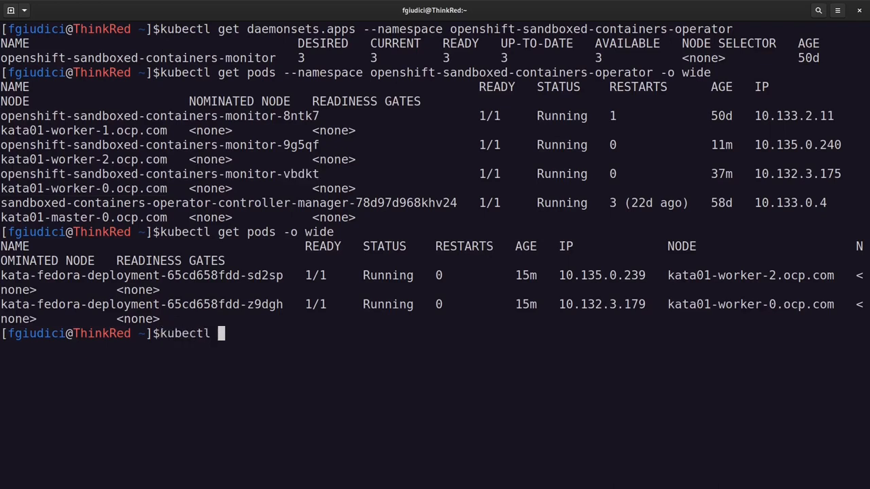
- Exec into monitor pod openshift-sandboxed-containers-monitor-vbdkt with kubectl exec -ti /bin/bash
{"action": "type", "text": "--na"}
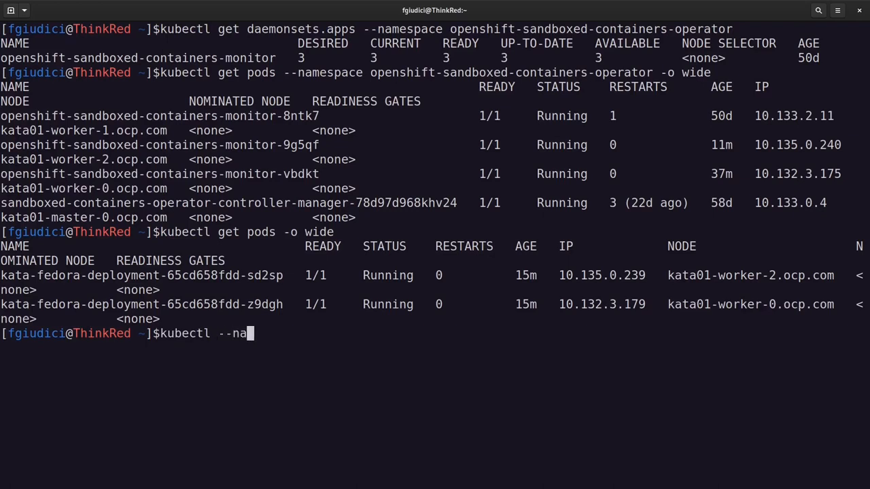
{"action": "type", "text": "mespace"}
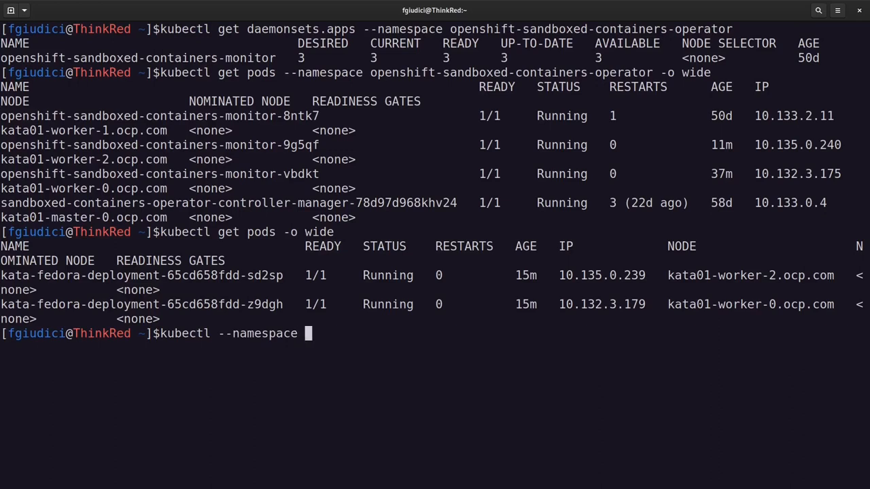
{"action": "type", "text": "opens"}
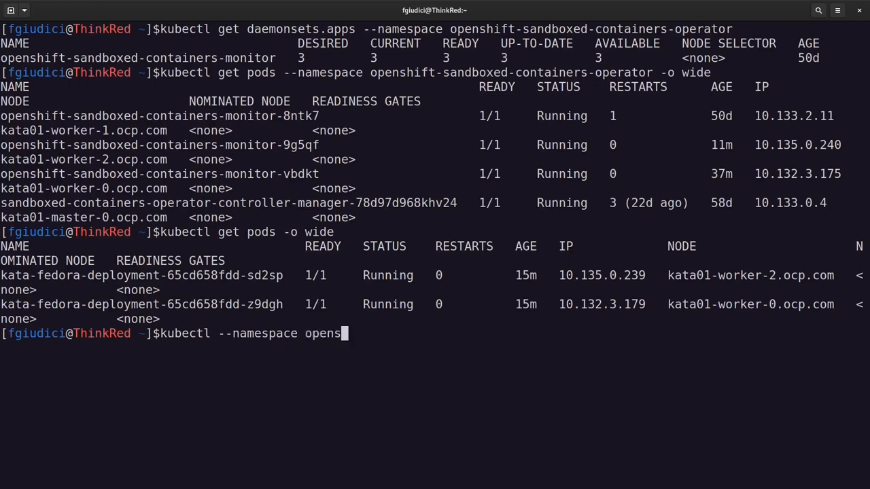
{"action": "type", "text": "hift-sandbo"}
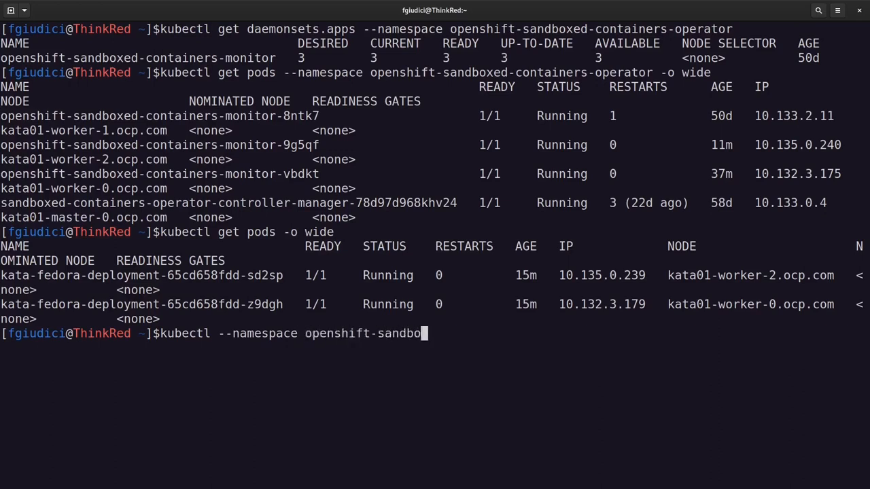
{"action": "type", "text": "xed-containers-operator"}
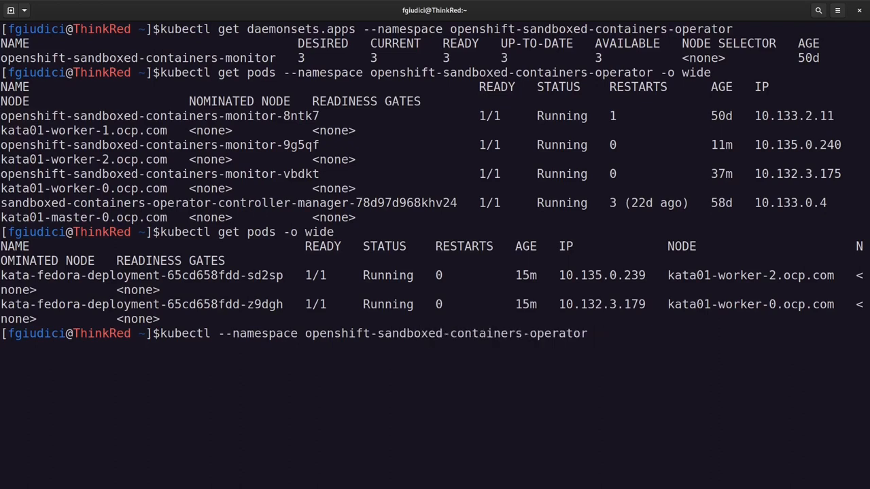
{"action": "type", "text": "exec"}
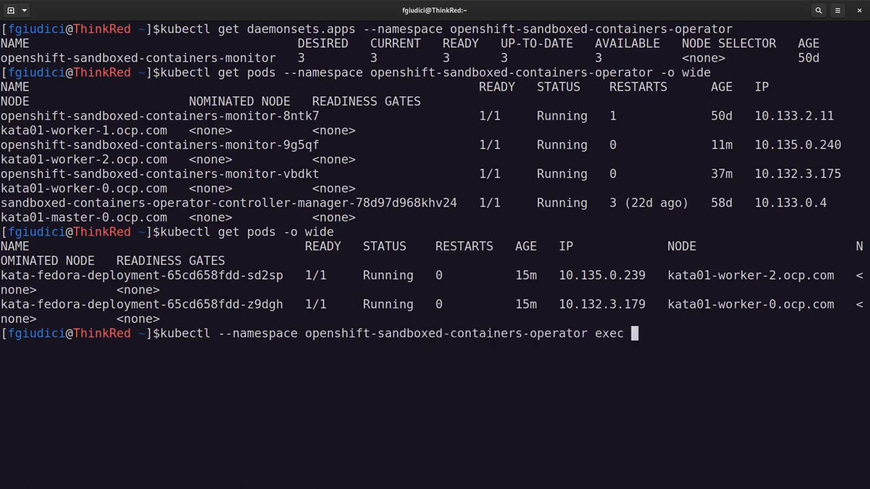
{"action": "type", "text": "-ti"}
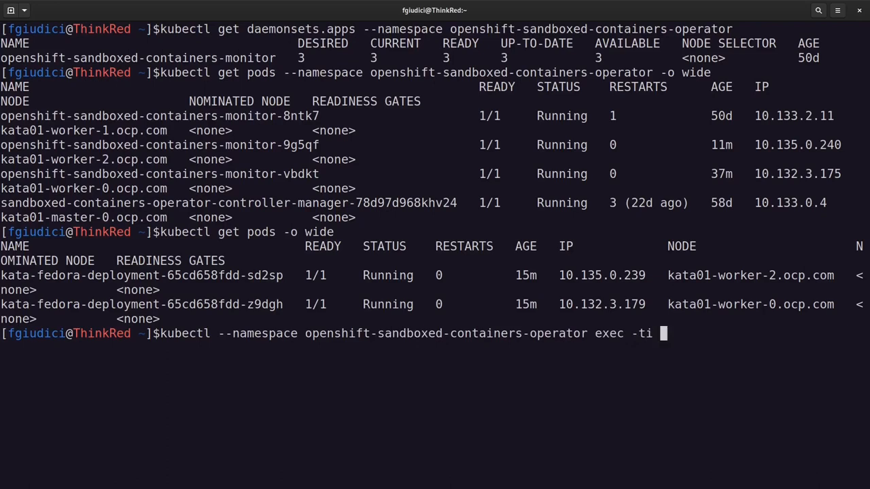
{"action": "mouse_move", "coordinate": [663, 333]}
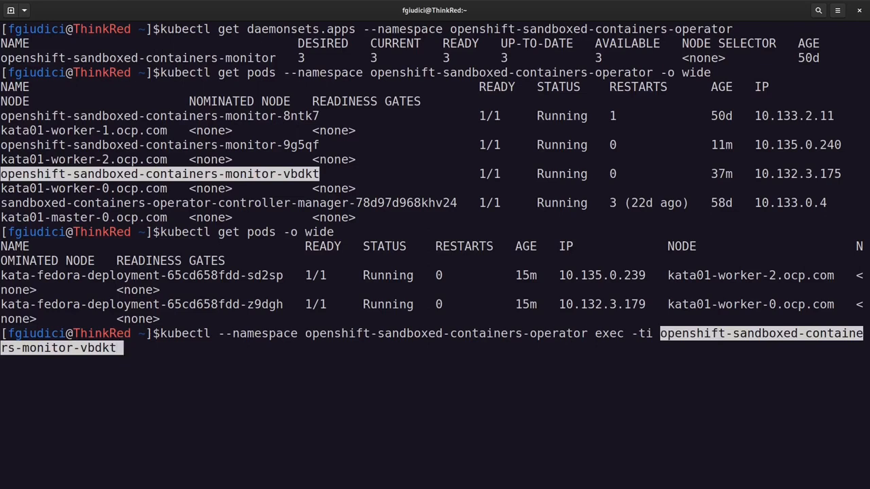
{"action": "type", "text": "-- /"}
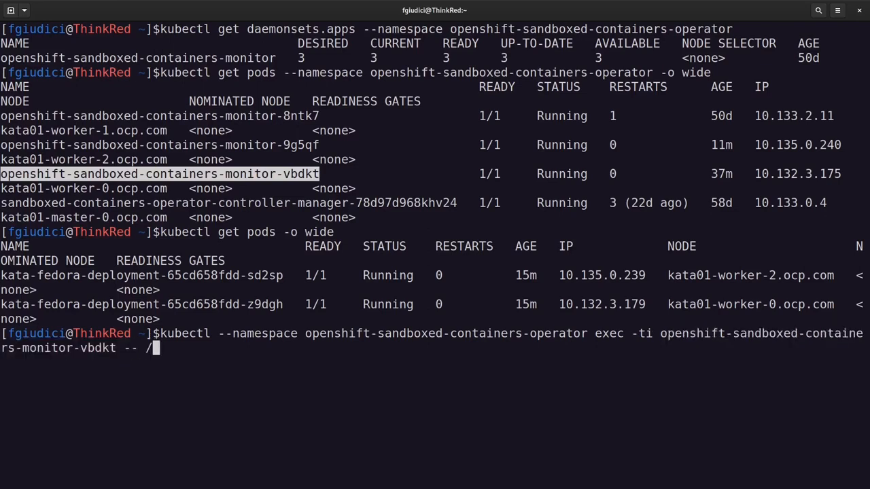
{"action": "type", "text": "bin/bash"}
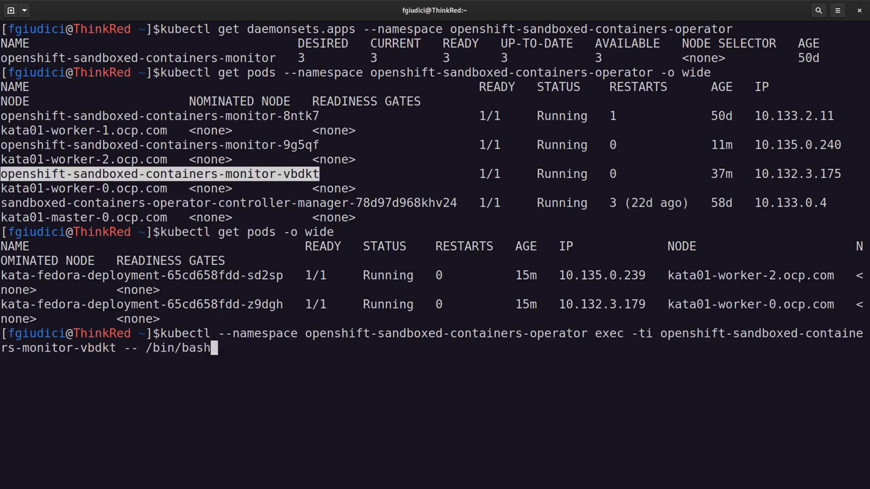
{"action": "key", "text": "Return"}
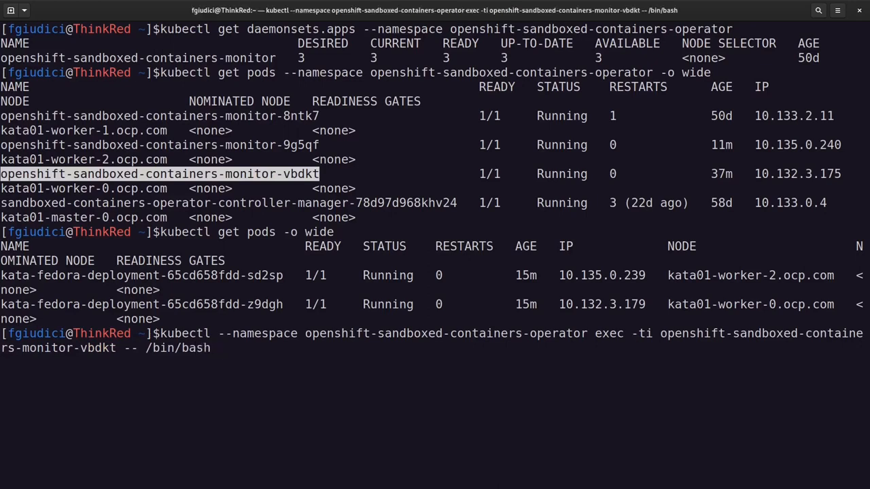
{"action": "key", "text": "Return"}
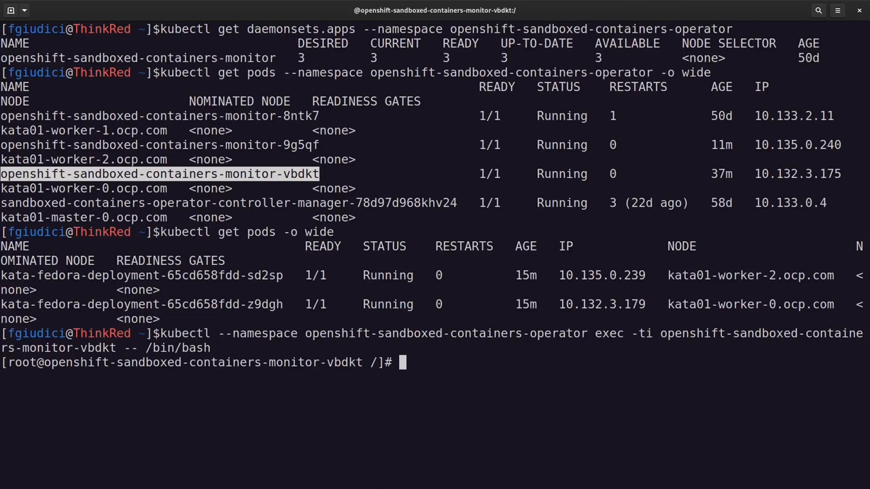
- Print the kata-monitor startup command line with cat /proc/1/cmdline
{"action": "type", "text": "cat"}
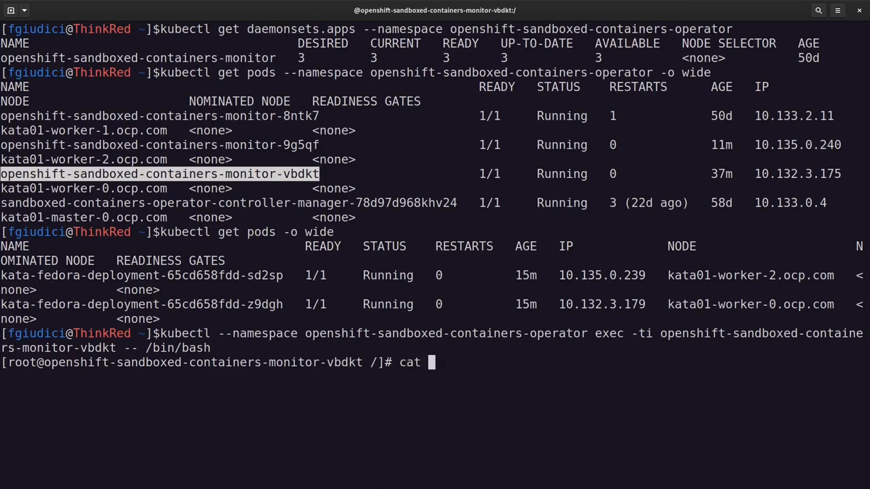
{"action": "type", "text": "/p"}
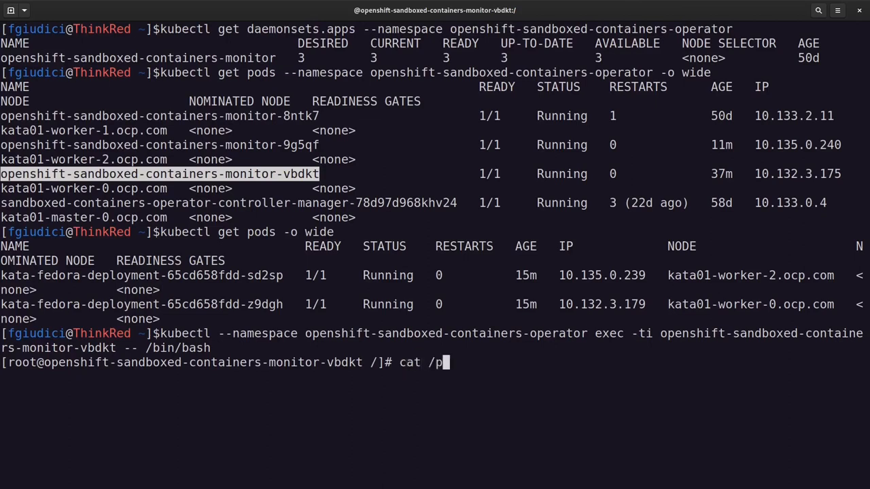
{"action": "type", "text": "roc/1"}
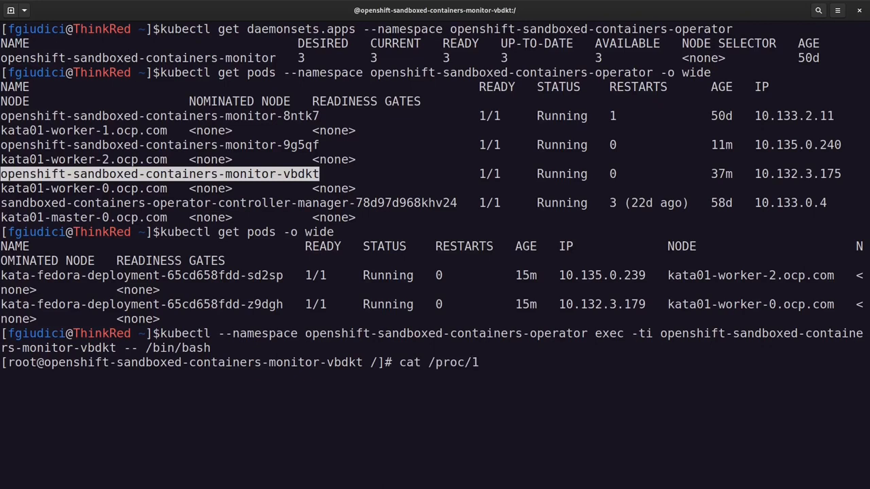
{"action": "type", "text": "cd"}
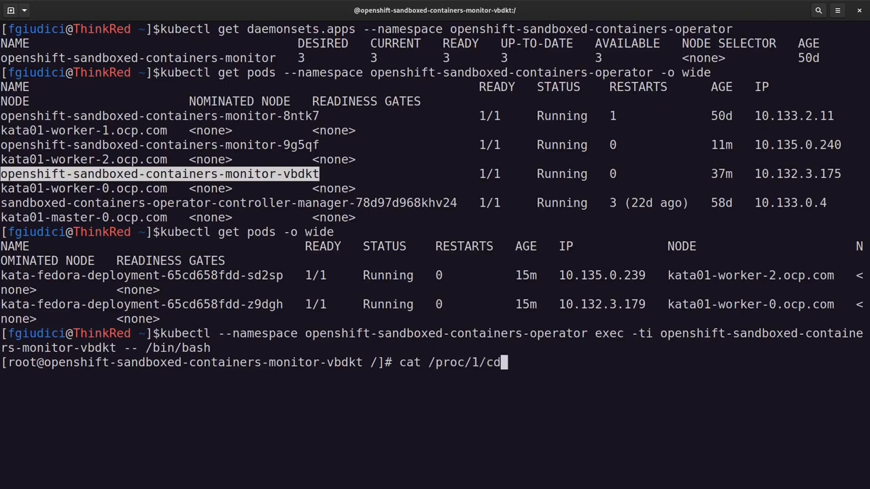
{"action": "type", "text": "mdline"}
{"action": "key", "text": "Return"}
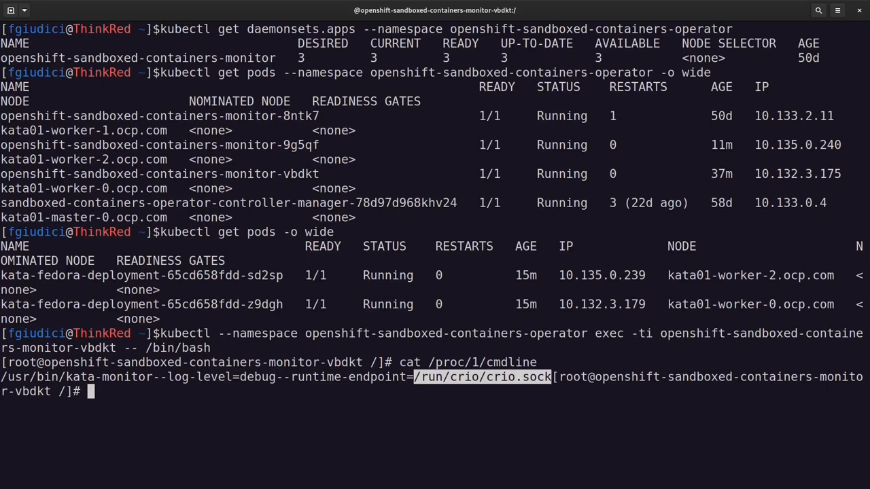
- Show the kata-monitor --help usage options
{"action": "type", "text": "ka"}
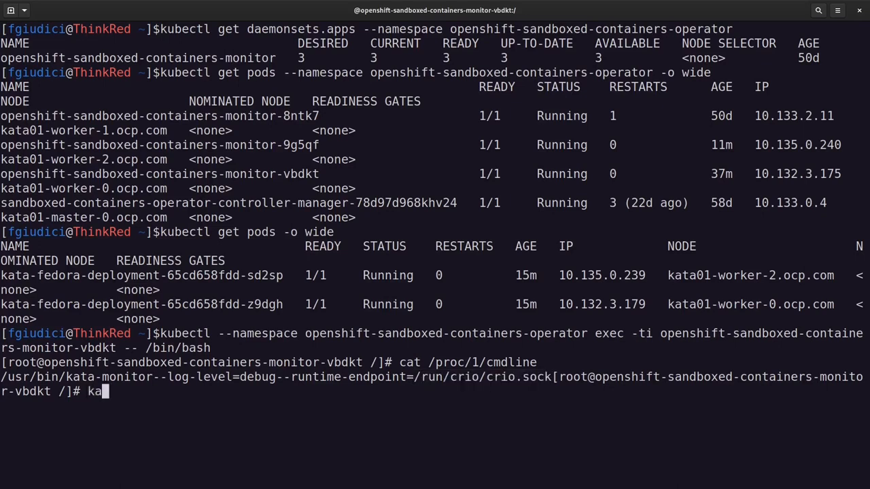
{"action": "type", "text": "ta-monitor --help"}
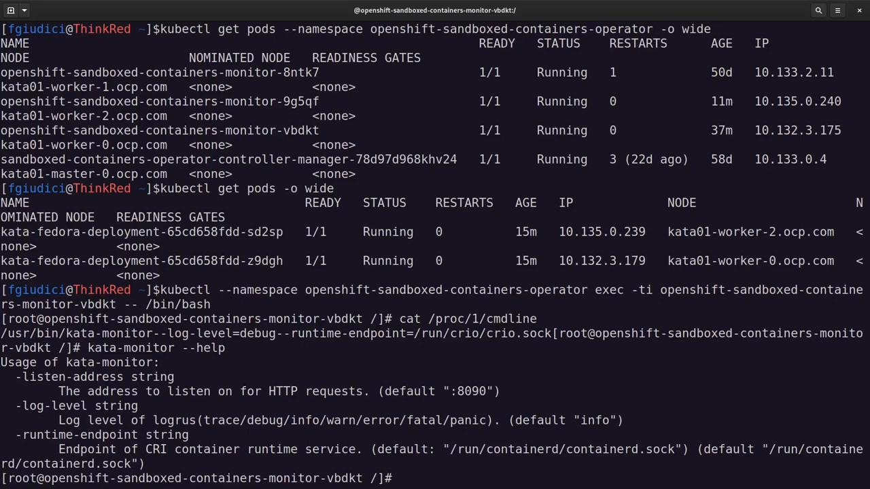
{"action": "double_click", "coordinate": [471, 391]}
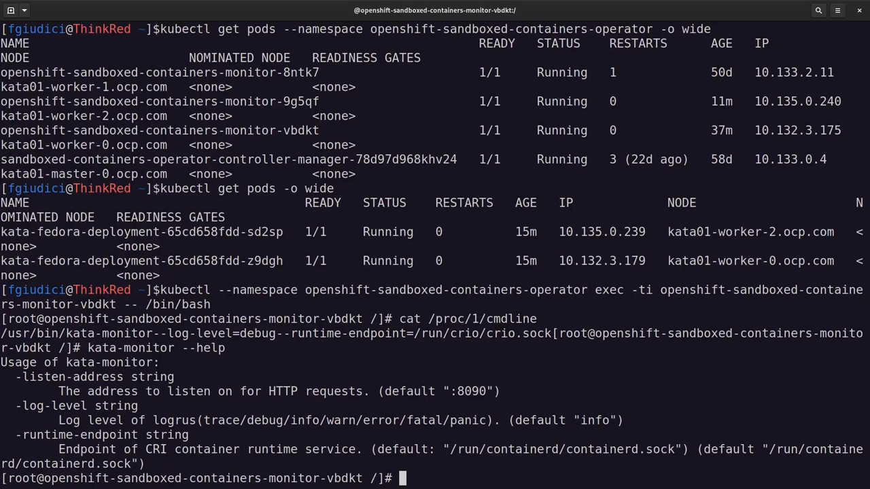
- Dump kata-monitor's metrics with curl 127.0.0.1:8090/metrics and scroll through the output
{"action": "type", "text": "curl 127.0"}
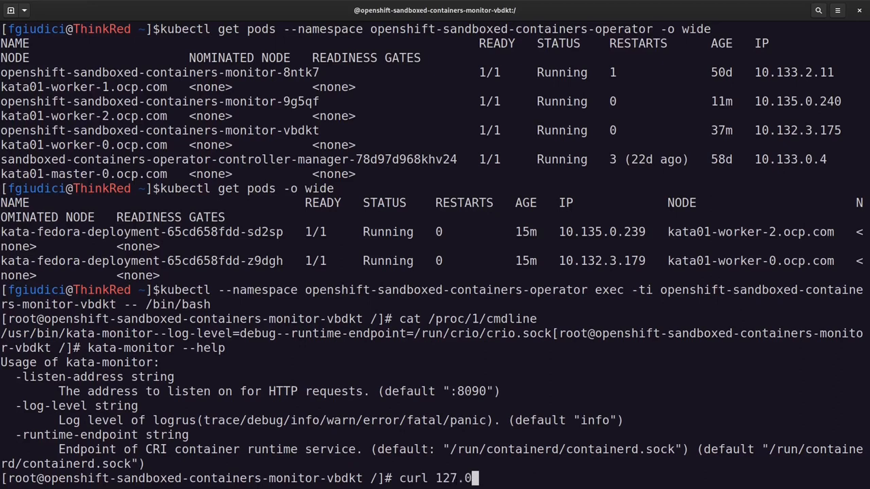
{"action": "type", "text": ".0.1:"}
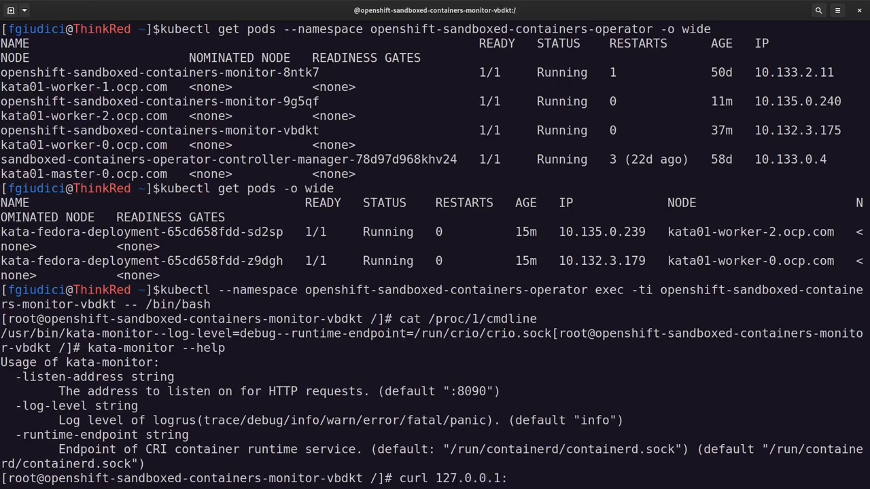
{"action": "type", "text": "8090"}
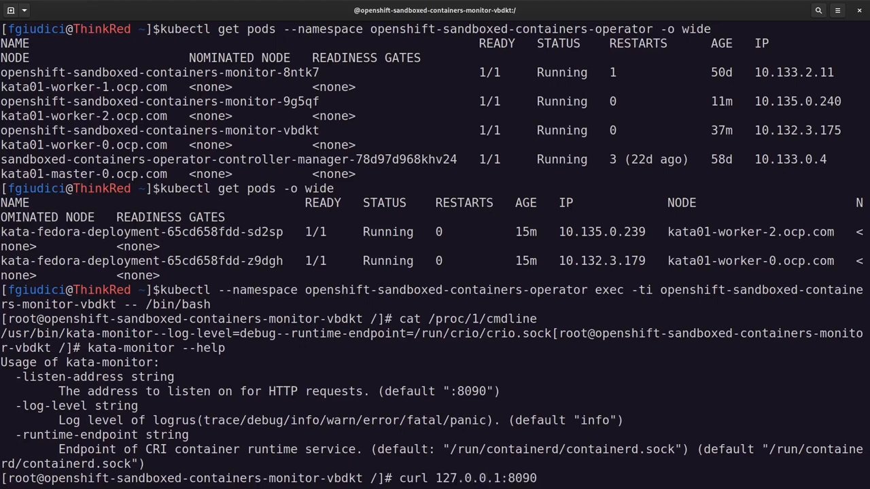
{"action": "type", "text": "/me"}
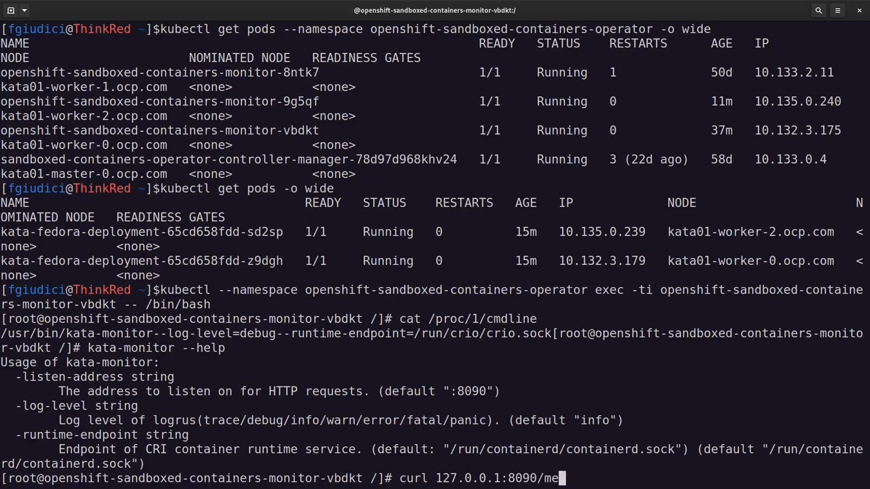
{"action": "type", "text": "trics"}
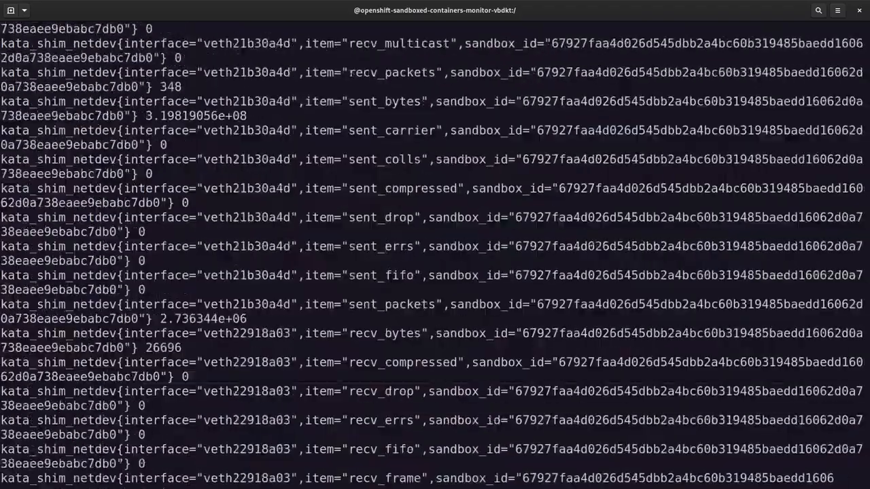
{"action": "scroll", "scroll_direction": "down", "scroll_amount": 3}
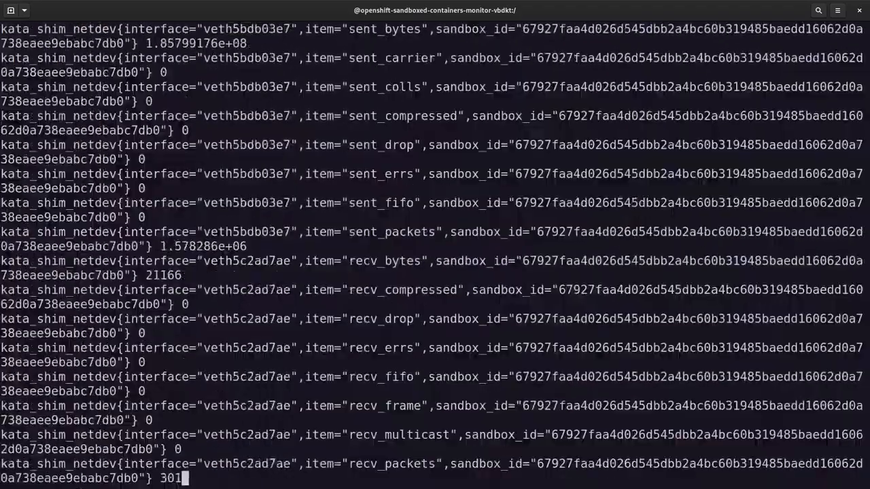
{"action": "scroll", "scroll_direction": "down", "scroll_amount": 3}
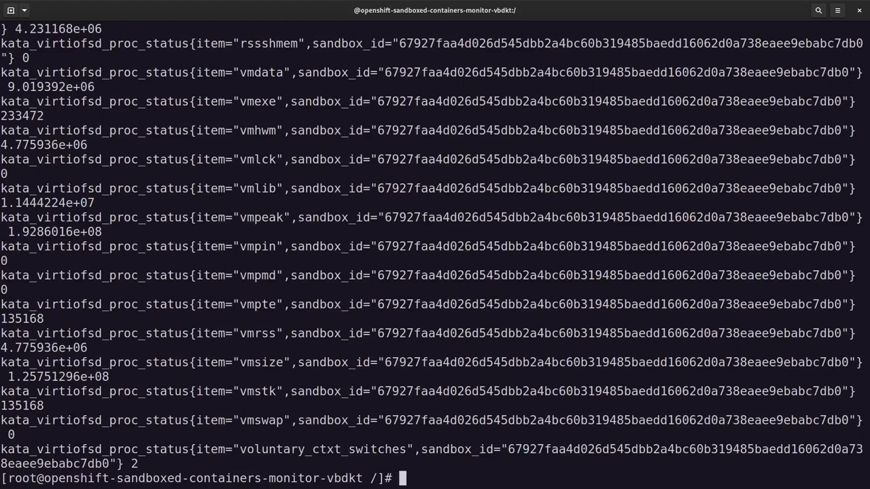
- Rerun curl 127.0.0.1:8090/metrics piped into wc to count the output
{"action": "type", "text": "curl 127.0.0.1:8090/metrics"}
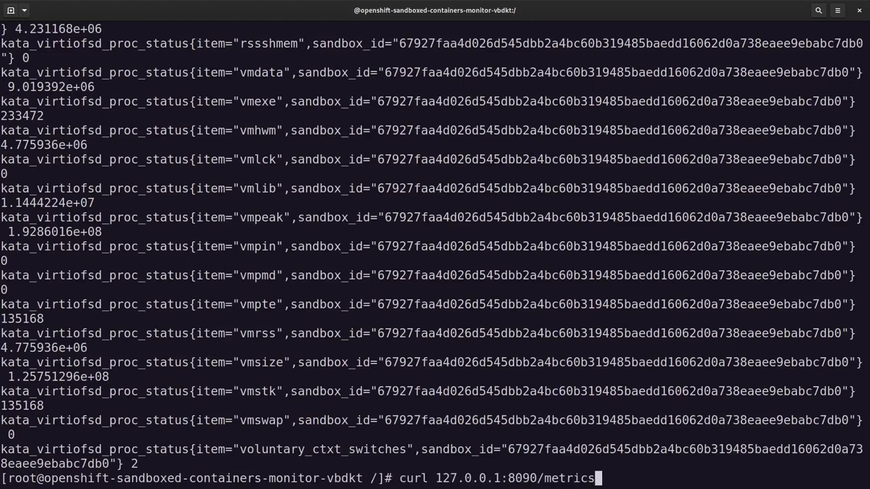
{"action": "type", "text": "| wc"}
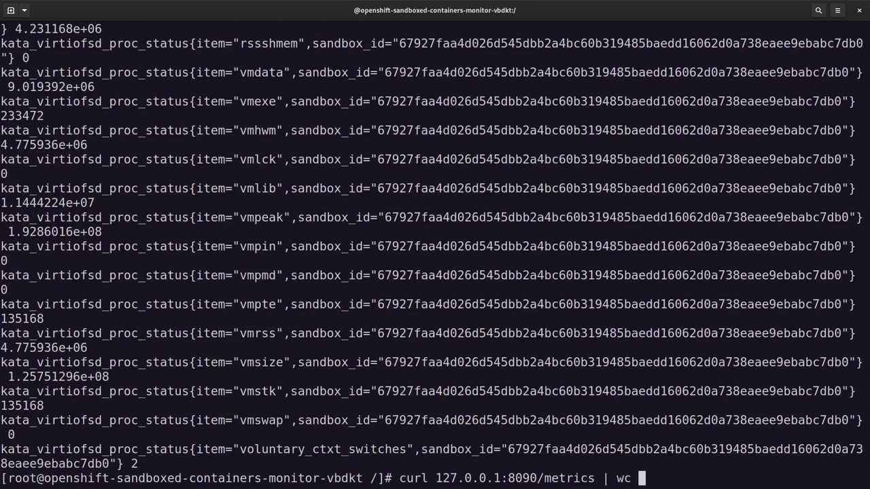
{"action": "key", "text": "Return"}
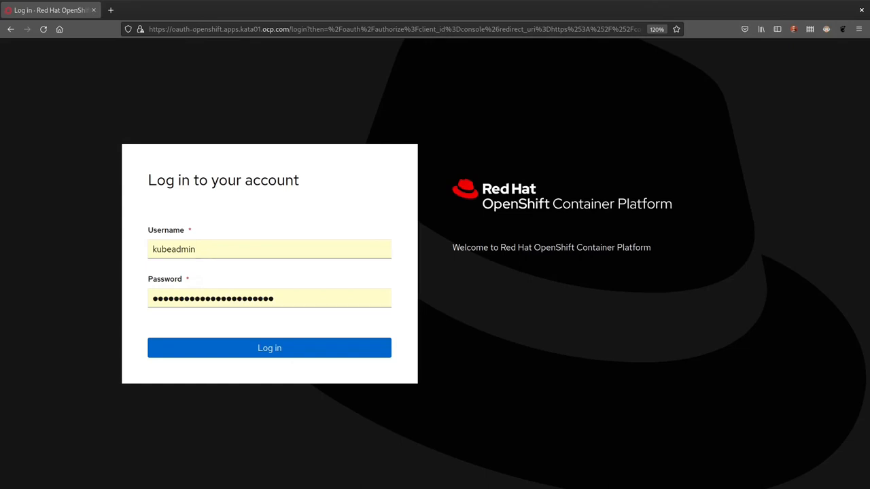
- Log in, view kata-fedora-deployment's pods under Workloads > Deployments, and scroll the sidebar to Observe
{"action": "left_click", "coordinate": [269, 347]}
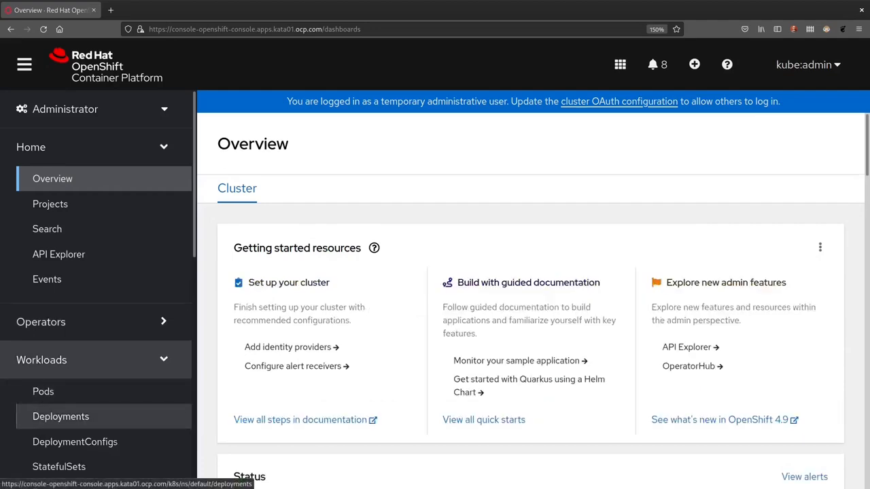
{"action": "left_click", "coordinate": [60, 417]}
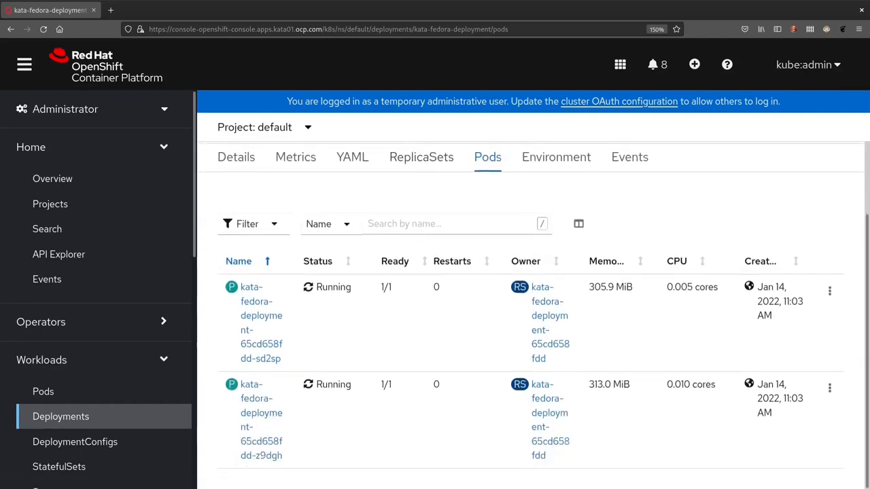
{"action": "mouse_move", "coordinate": [47, 279]}
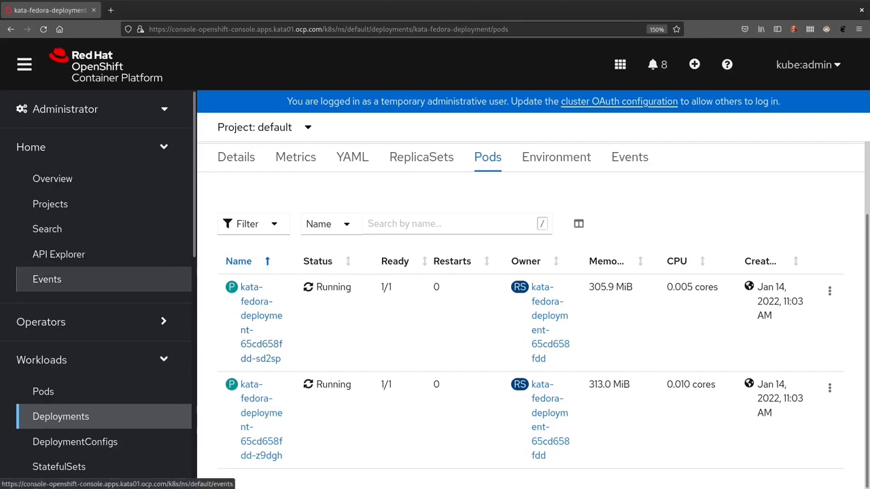
{"action": "scroll", "scroll_direction": "down", "scroll_amount": 3}
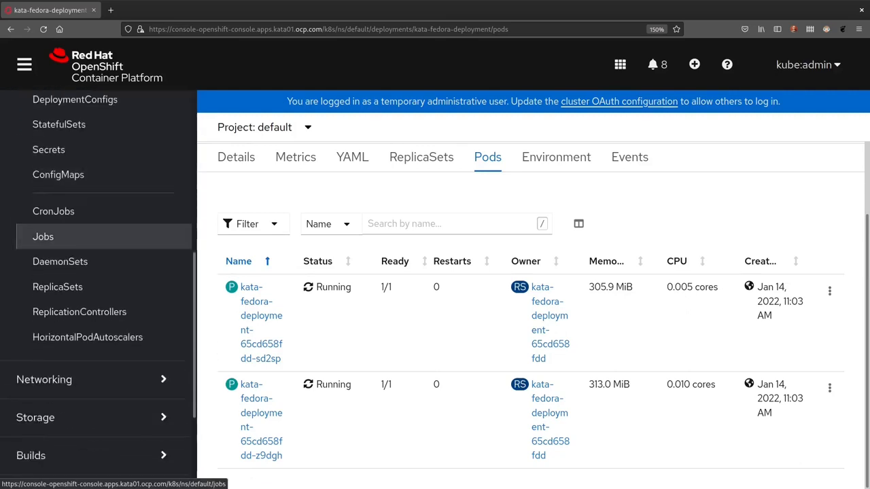
{"action": "scroll", "scroll_direction": "down", "scroll_amount": 3}
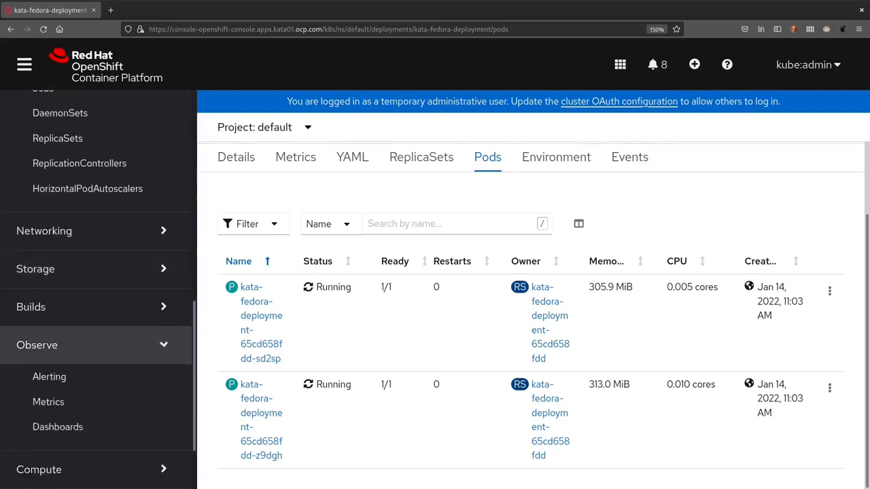
- In Observe > Metrics, type kata_guest_ in the query box to select kata_guest_meminfo
{"action": "left_click", "coordinate": [48, 402]}
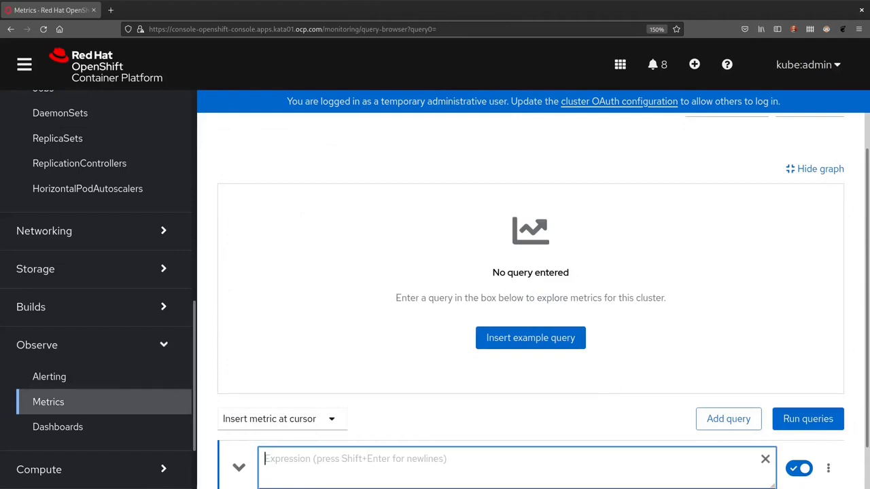
{"action": "scroll", "scroll_direction": "down", "scroll_amount": 3}
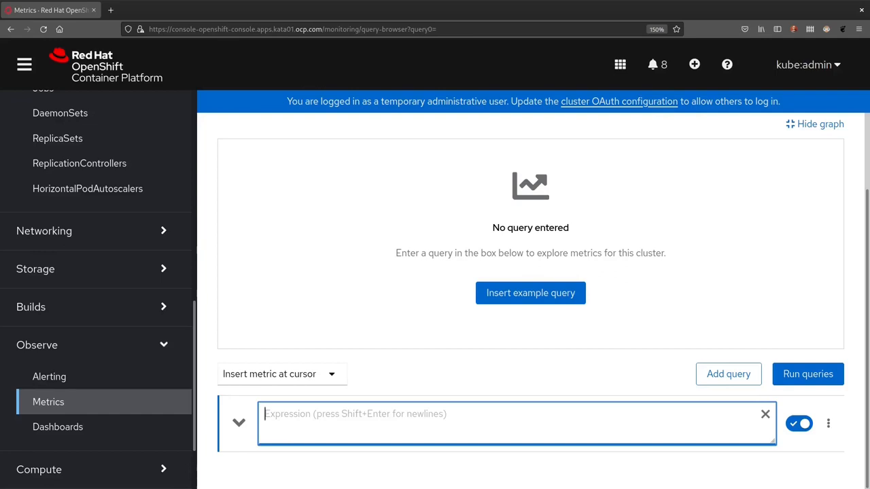
{"action": "type", "text": "ka"}
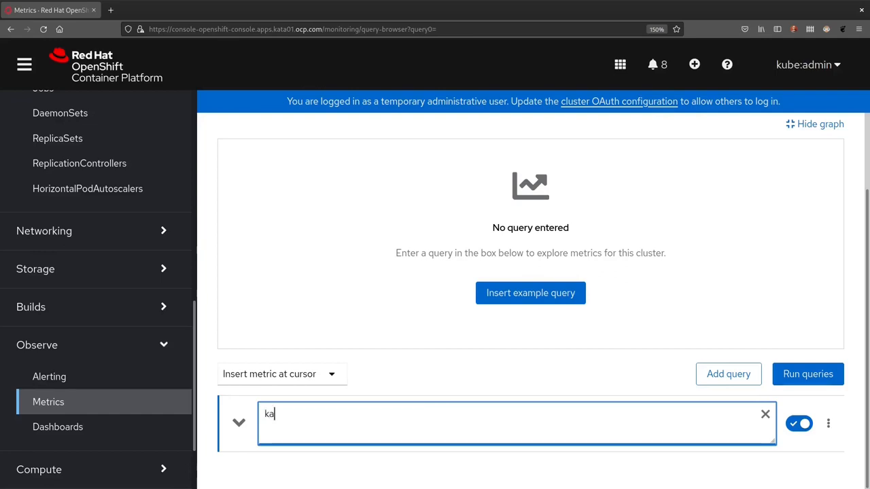
{"action": "type", "text": "ta"}
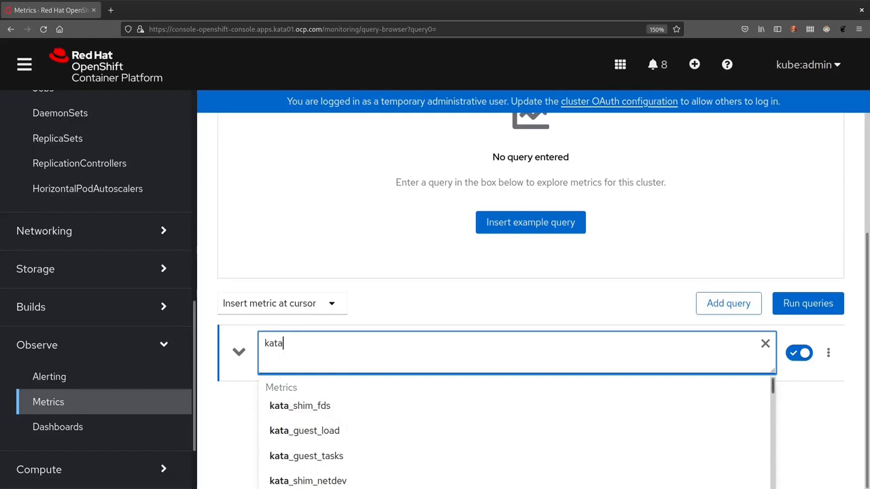
{"action": "scroll", "scroll_direction": "down", "scroll_amount": 3}
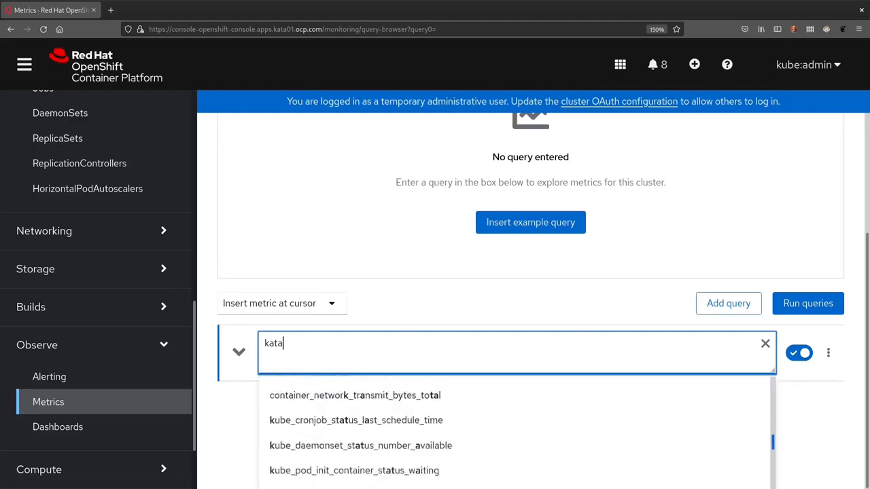
{"action": "scroll", "scroll_direction": "down", "scroll_amount": 3}
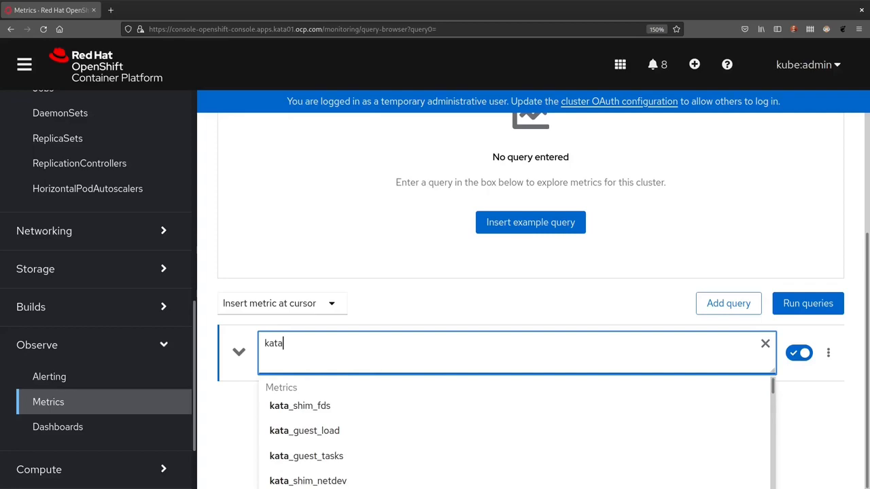
{"action": "type", "text": "_shim"}
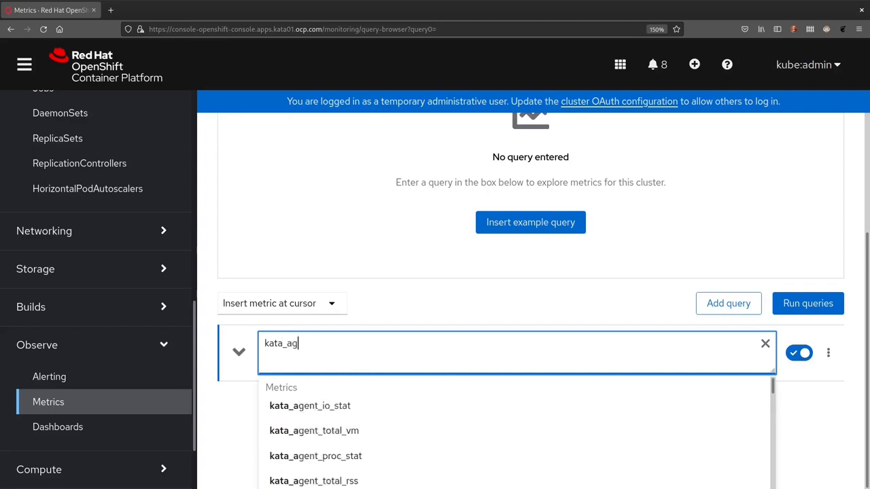
{"action": "type", "text": "e"}
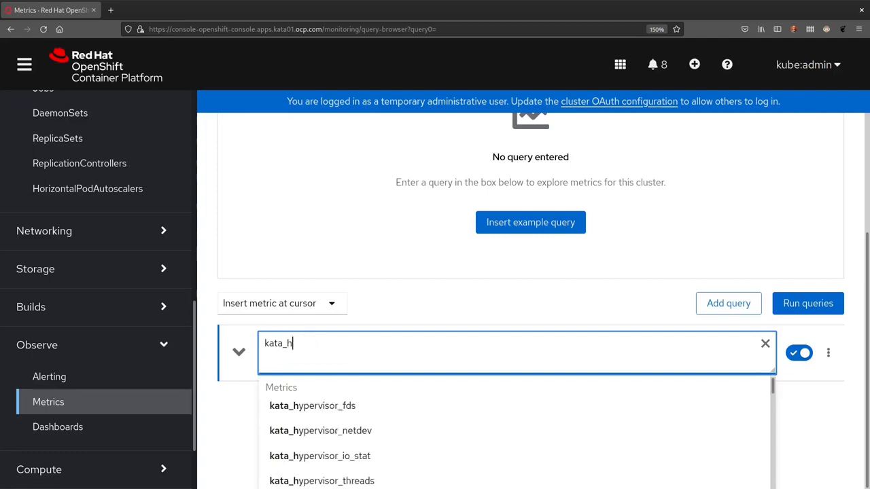
{"action": "key", "text": "BackSpace"}
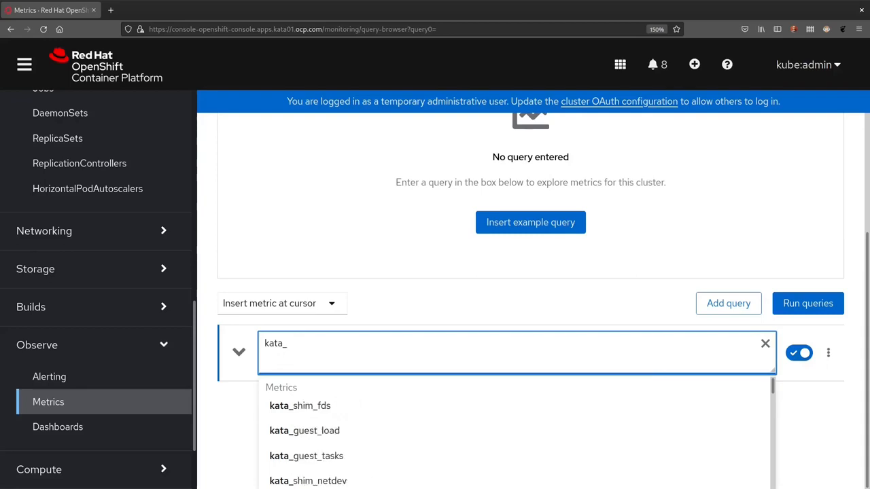
{"action": "type", "text": "gues"}
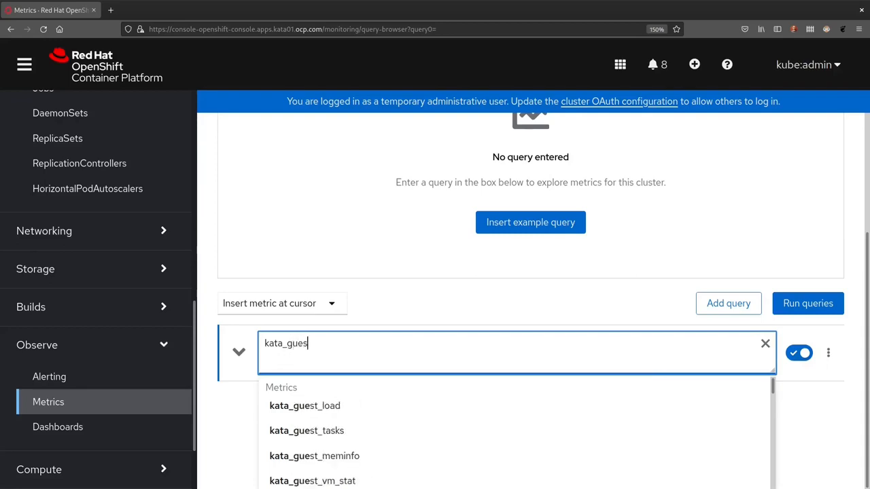
{"action": "type", "text": "t"}
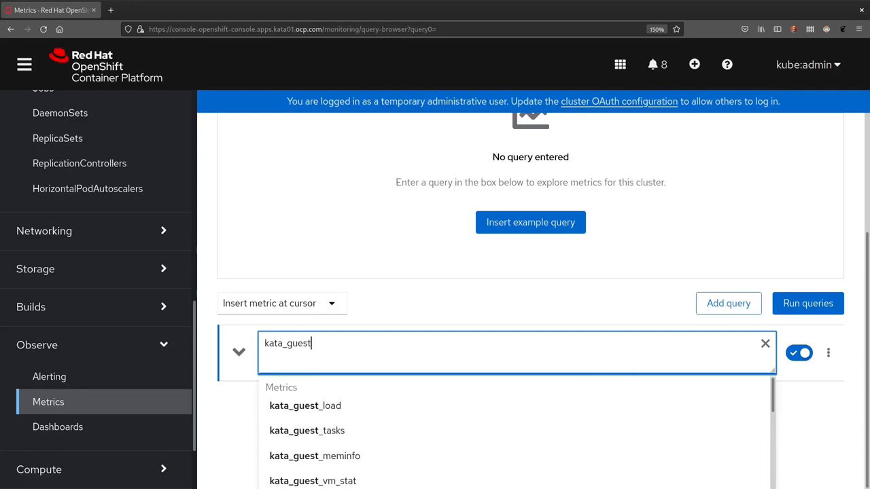
{"action": "type", "text": "_meminfo"}
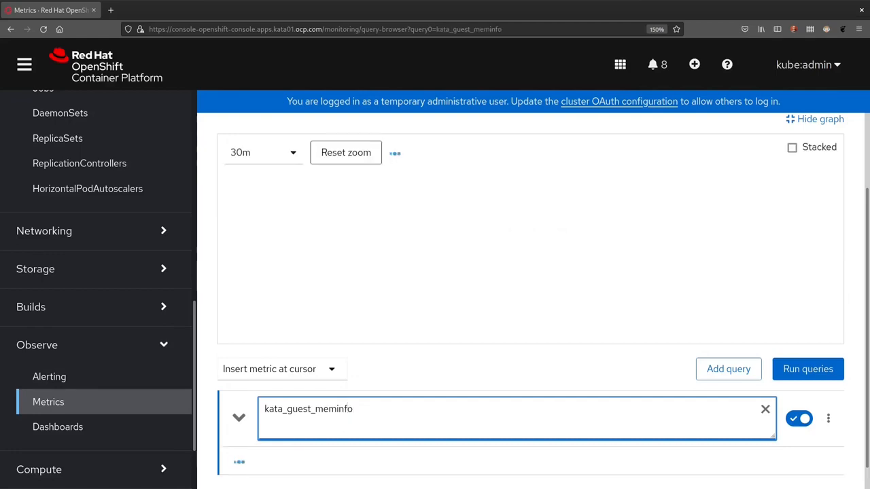
- Run the kata_guest_meminfo query and review the item values, from active through mmap_copy
{"action": "left_click", "coordinate": [807, 369]}
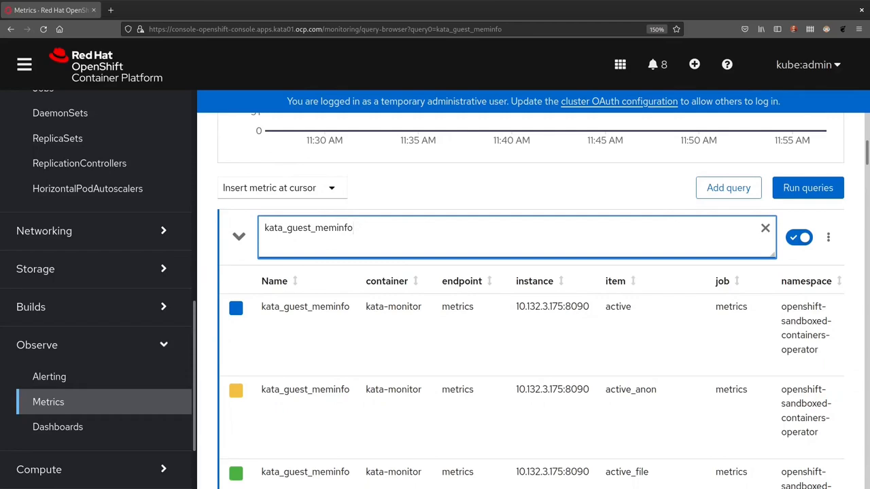
{"action": "double_click", "coordinate": [618, 306]}
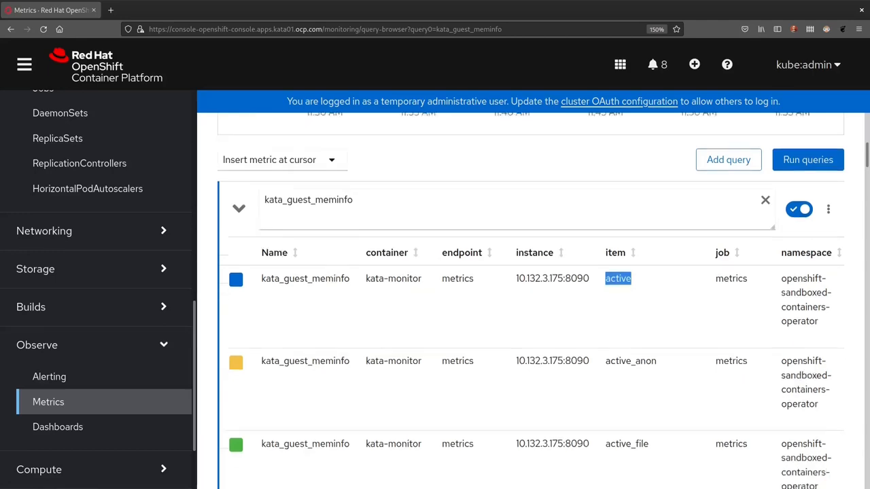
{"action": "scroll", "scroll_direction": "down", "scroll_amount": 3}
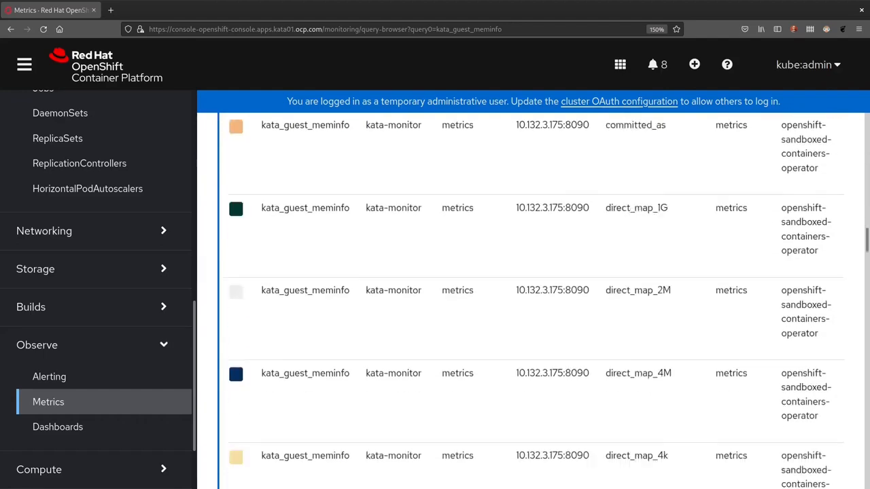
{"action": "scroll", "scroll_direction": "down", "scroll_amount": 3}
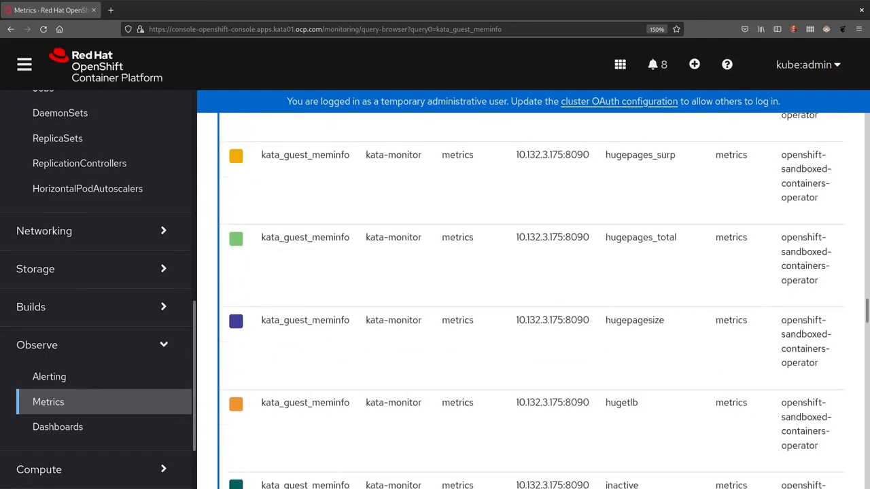
{"action": "scroll", "scroll_direction": "down", "scroll_amount": 3}
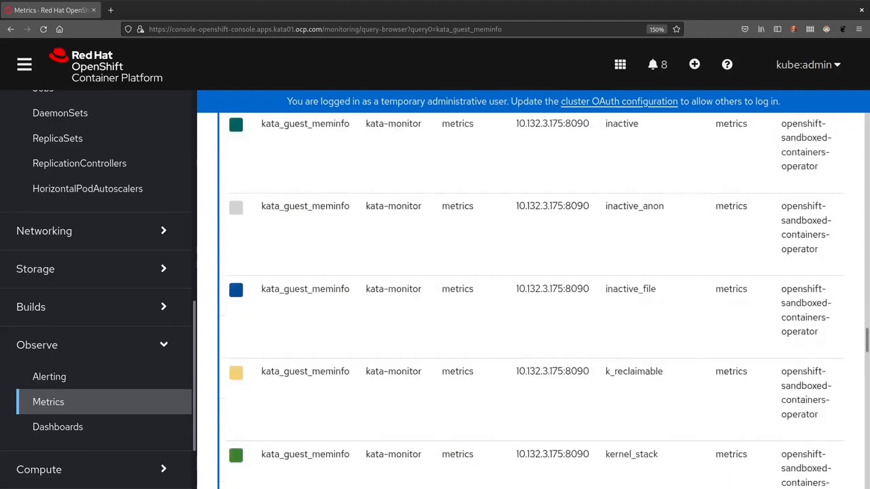
{"action": "scroll", "scroll_direction": "down", "scroll_amount": 3}
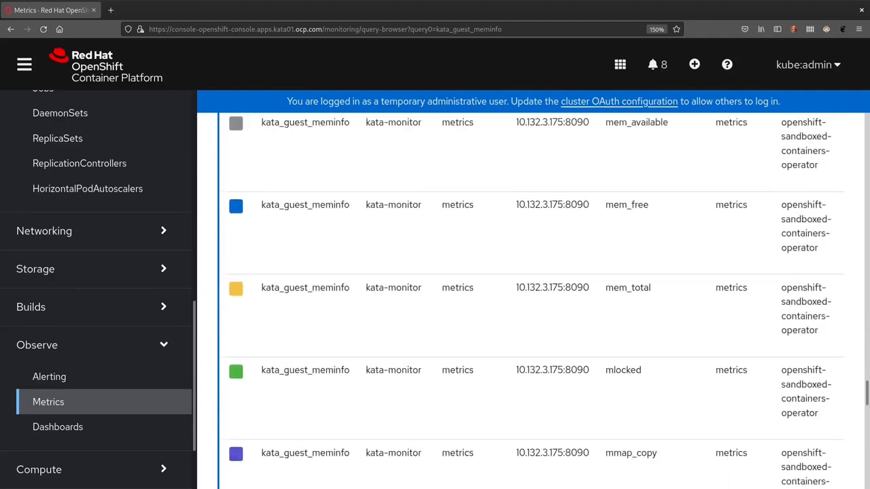
{"action": "scroll", "scroll_direction": "down", "scroll_amount": 3}
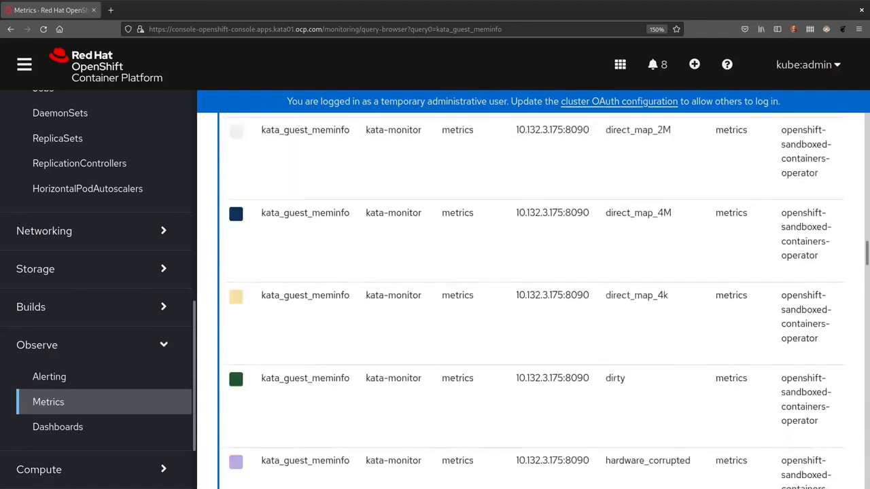
{"action": "scroll", "scroll_direction": "up", "scroll_amount": 3}
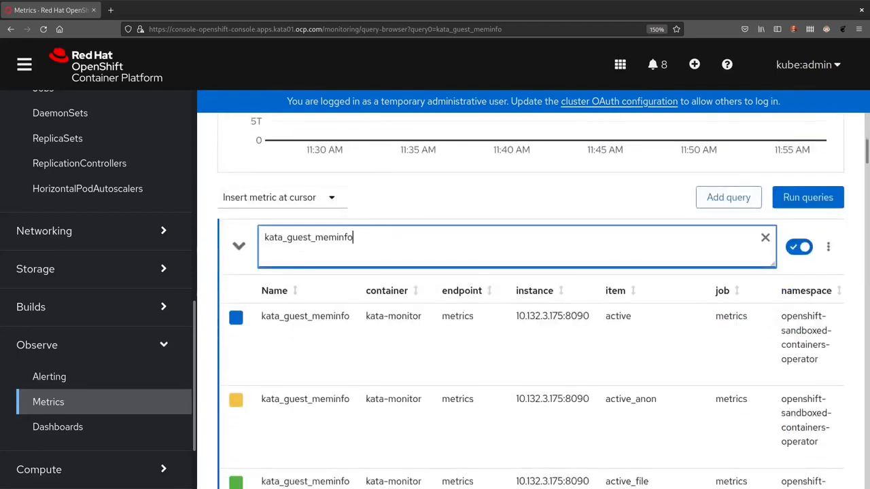
- Append {item="mem_free"} to the query and run it
{"action": "type", "text": "{"}
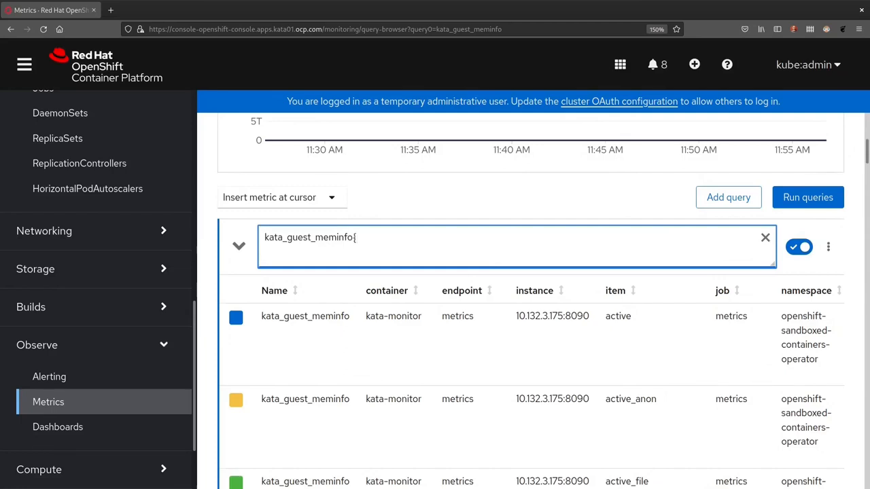
{"action": "type", "text": "{ite"}
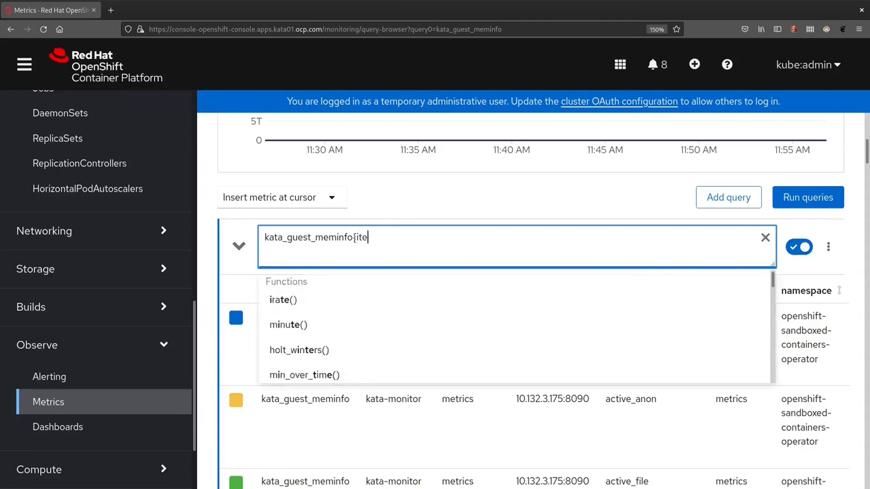
{"action": "type", "text": "m="}
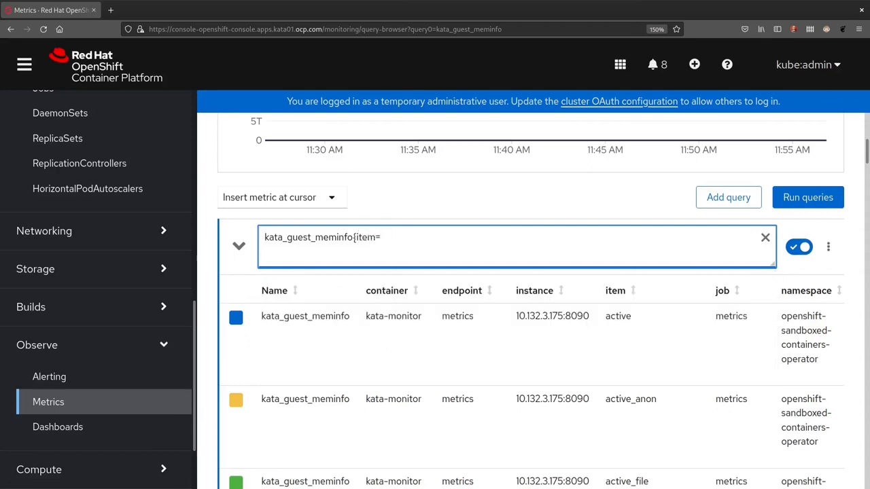
{"action": "type", "text": "\"mem"}
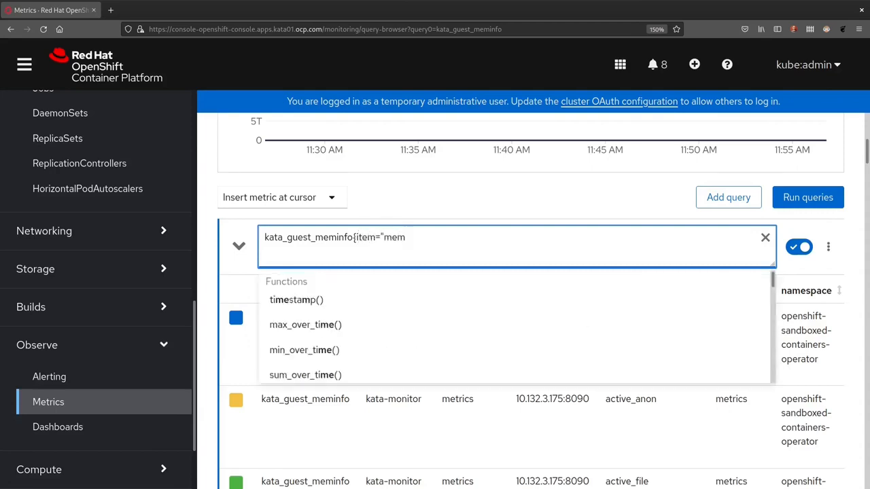
{"action": "type", "text": "_free\""}
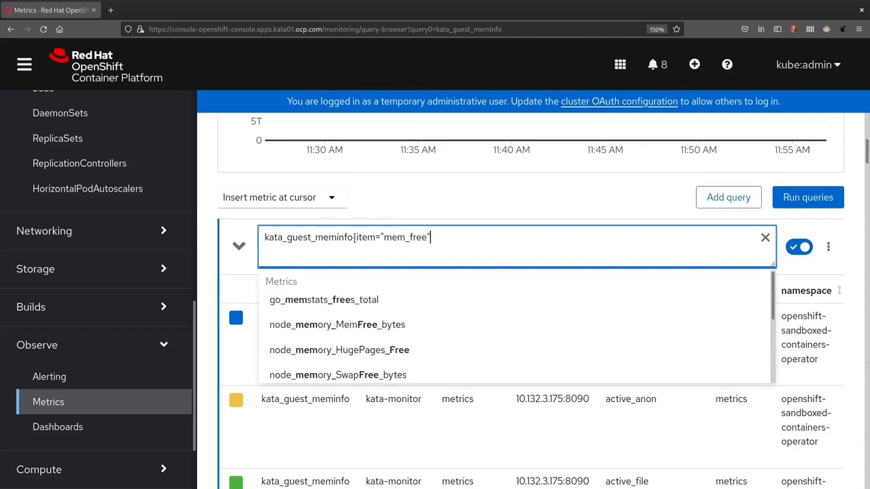
{"action": "left_click", "coordinate": [808, 197]}
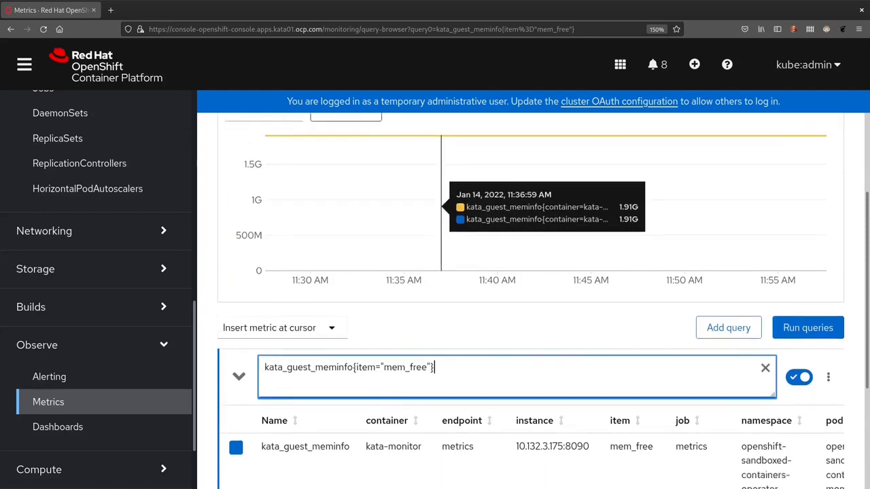
- Scroll the results table sideways to view the pod and sandbox_id columns
{"action": "scroll", "scroll_direction": "down", "scroll_amount": 3}
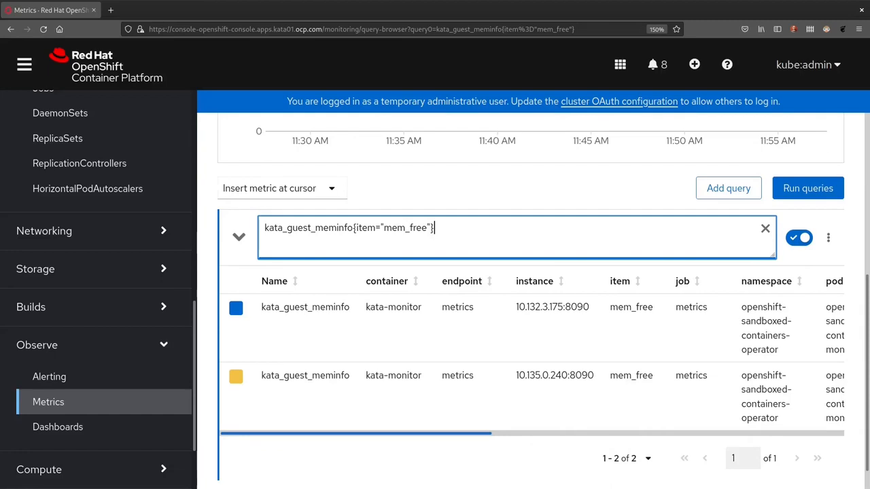
{"action": "scroll", "scroll_direction": "right", "scroll_amount": 3}
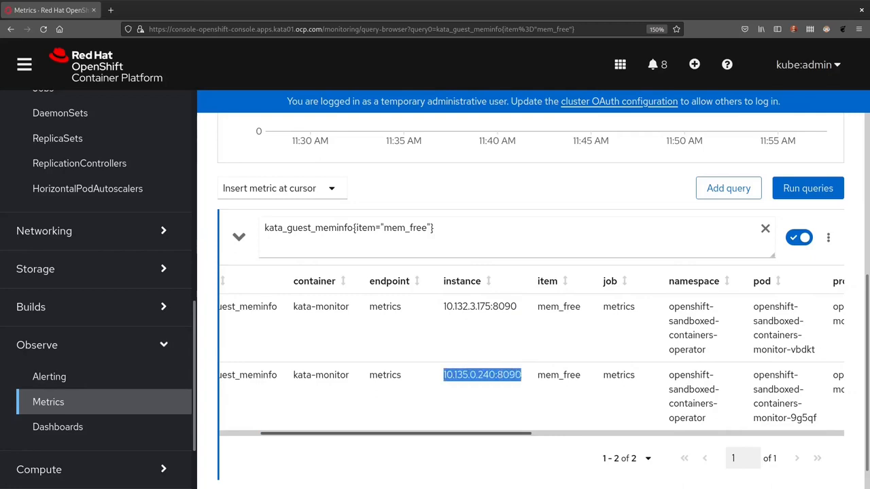
{"action": "scroll", "scroll_direction": "right", "scroll_amount": 3}
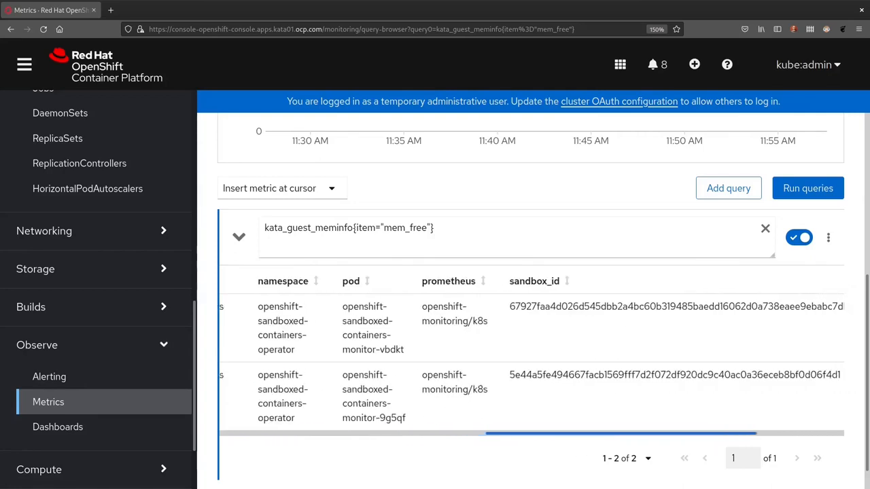
{"action": "double_click", "coordinate": [676, 307]}
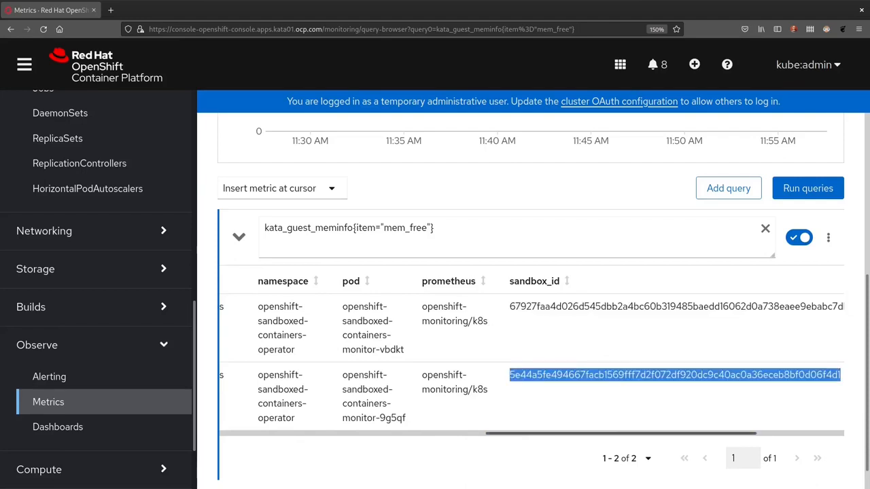
{"action": "scroll", "scroll_direction": "right", "scroll_amount": 3}
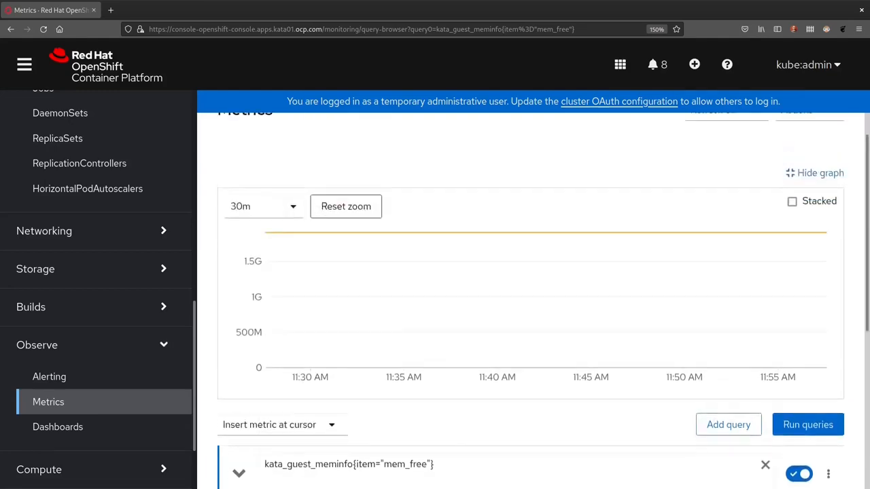
{"action": "mouse_move", "coordinate": [450, 300]}
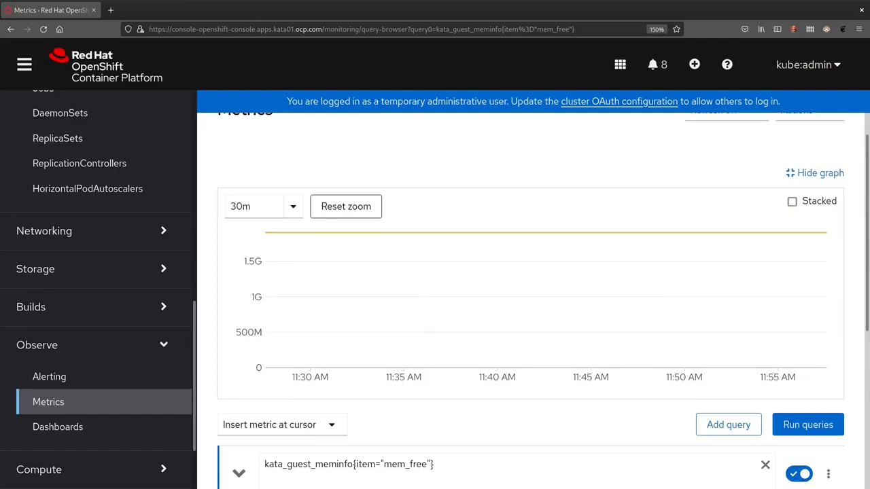
{"action": "mouse_move", "coordinate": [348, 299]}
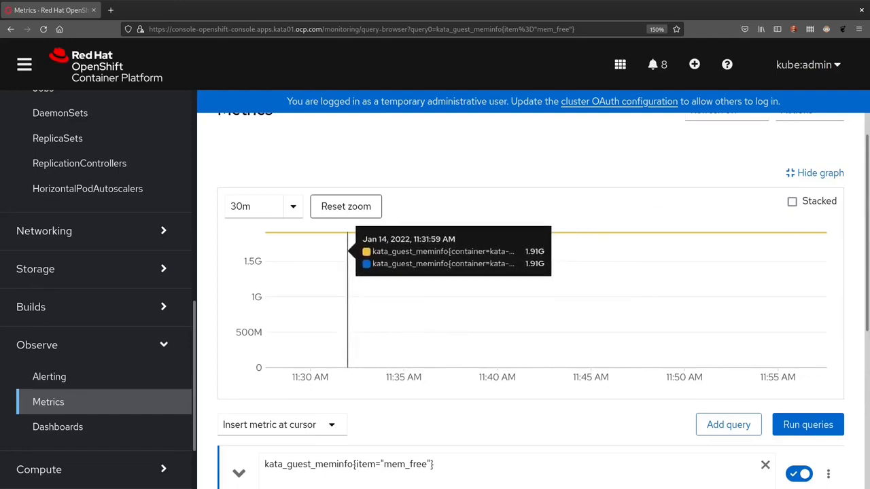
{"action": "mouse_move", "coordinate": [502, 299]}
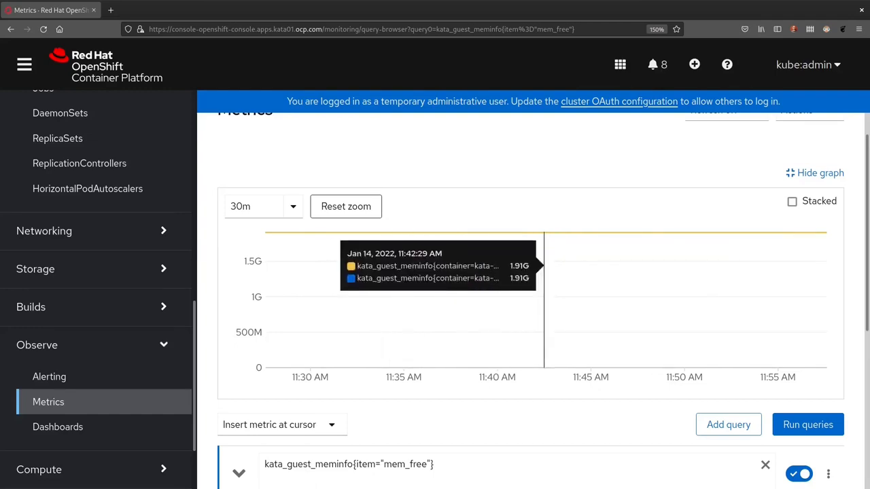
{"action": "mouse_move", "coordinate": [733, 299]}
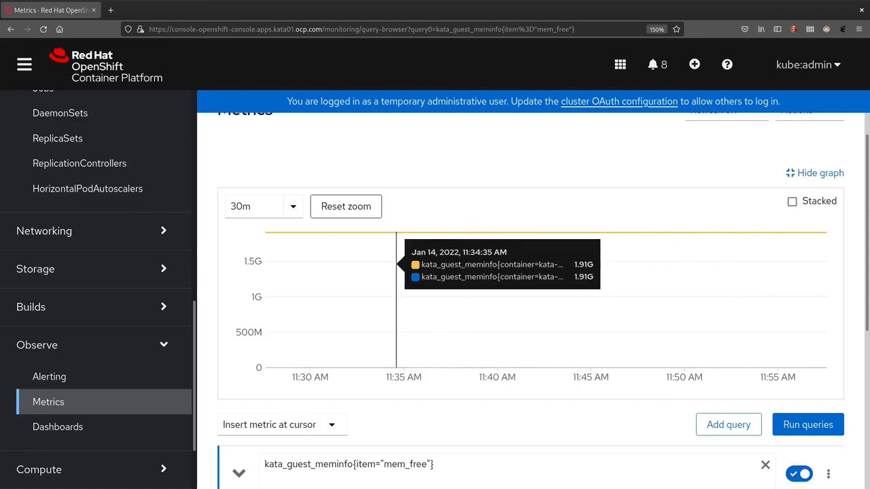
{"action": "mouse_move", "coordinate": [553, 306]}
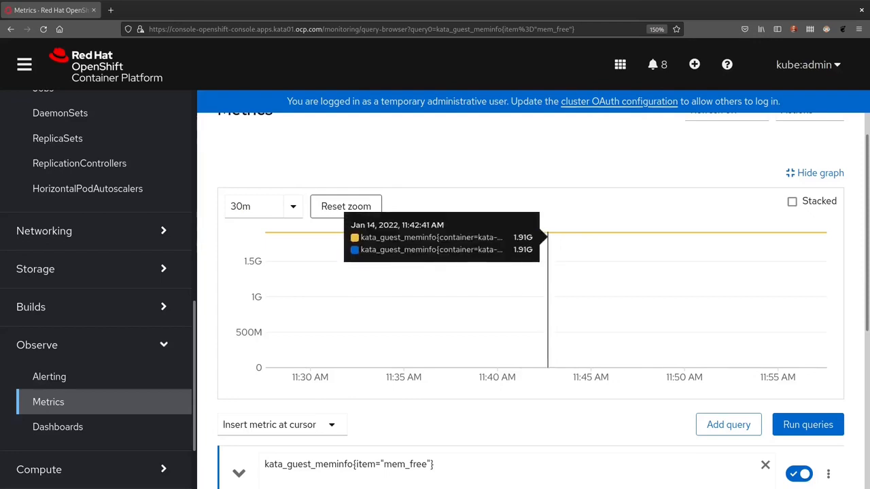
{"action": "scroll", "scroll_direction": "down", "scroll_amount": 3}
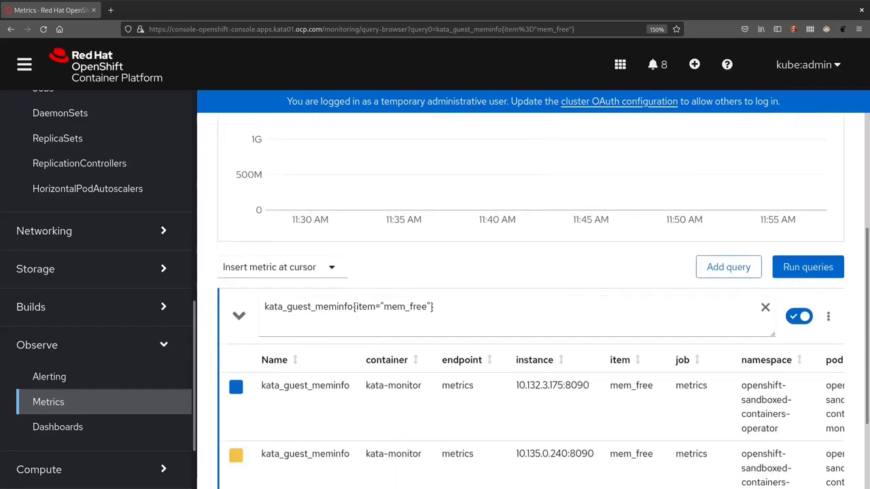